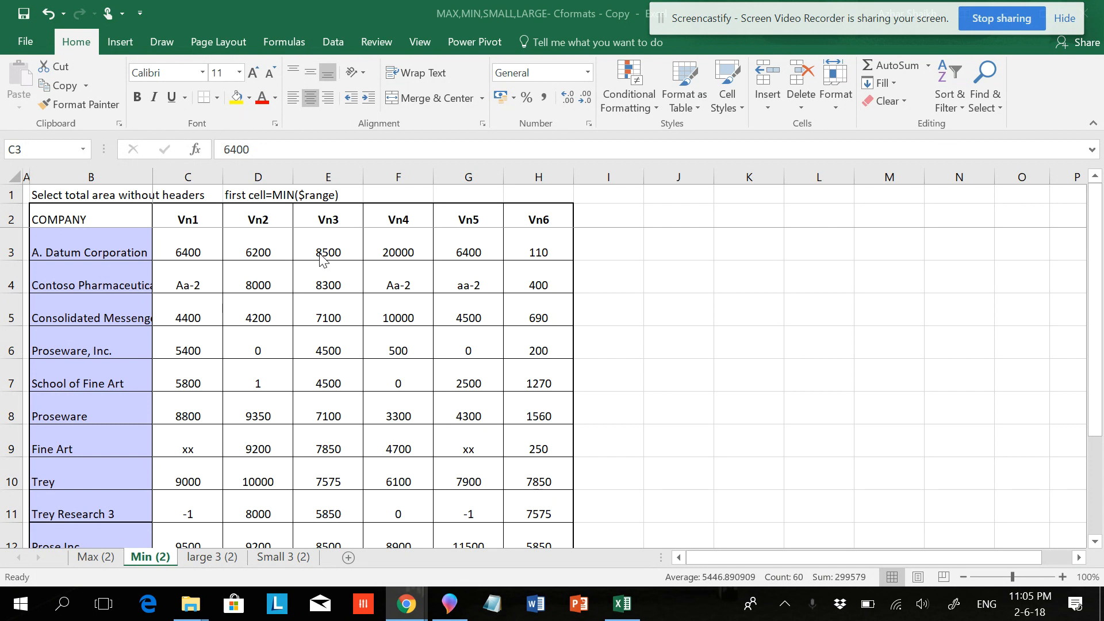
mouse_move(207, 268)
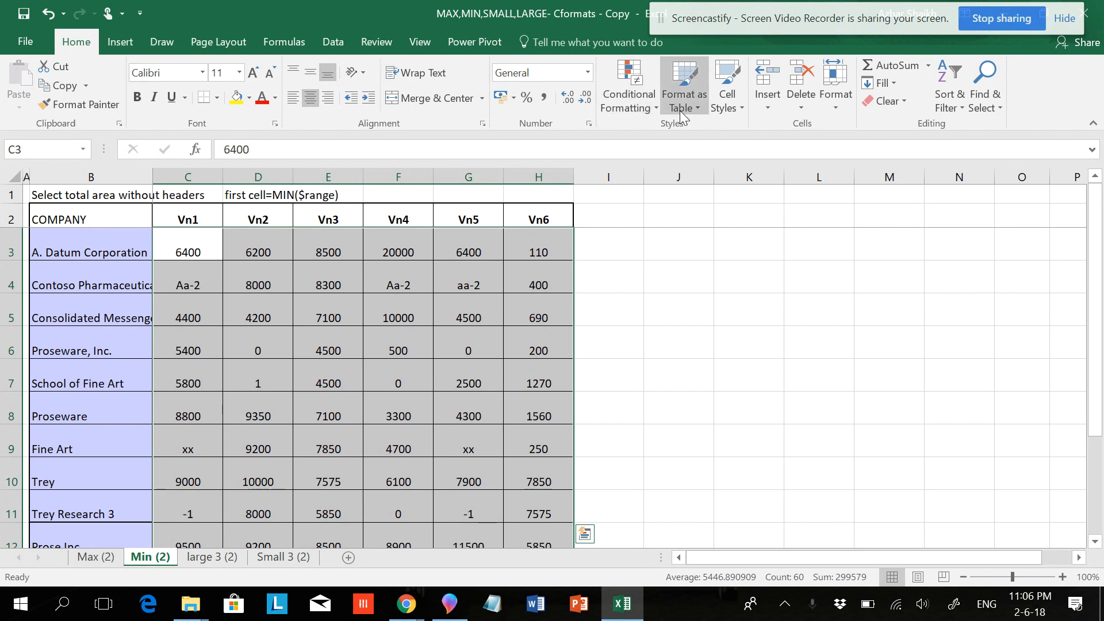
Start a new conditional formatting rule that uses a formula to determine which cells to format
left_click(629, 83)
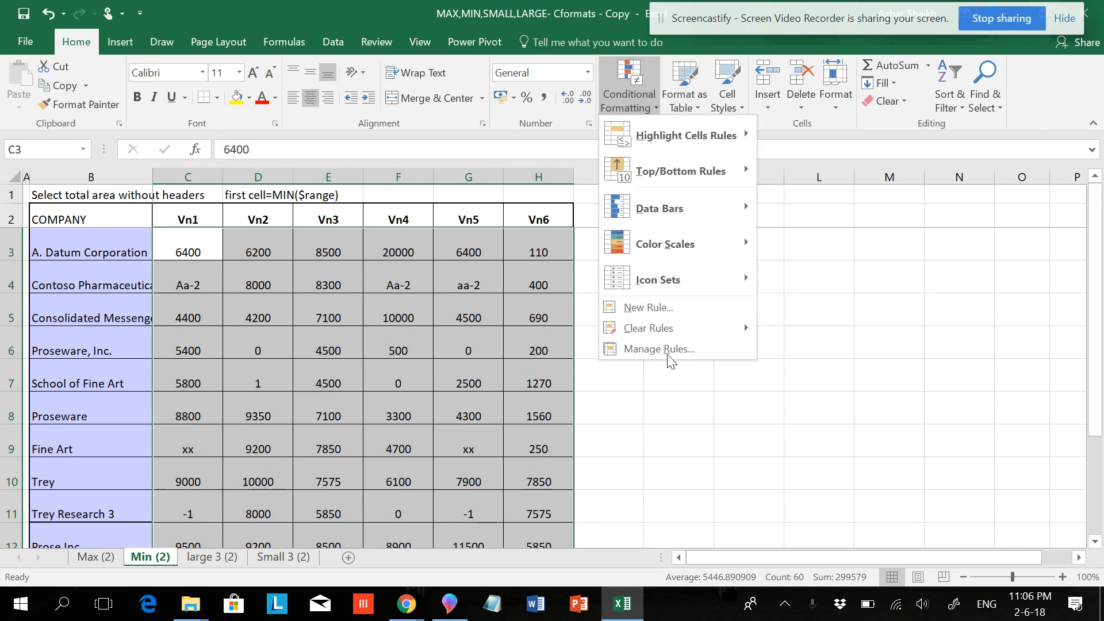
left_click(648, 307)
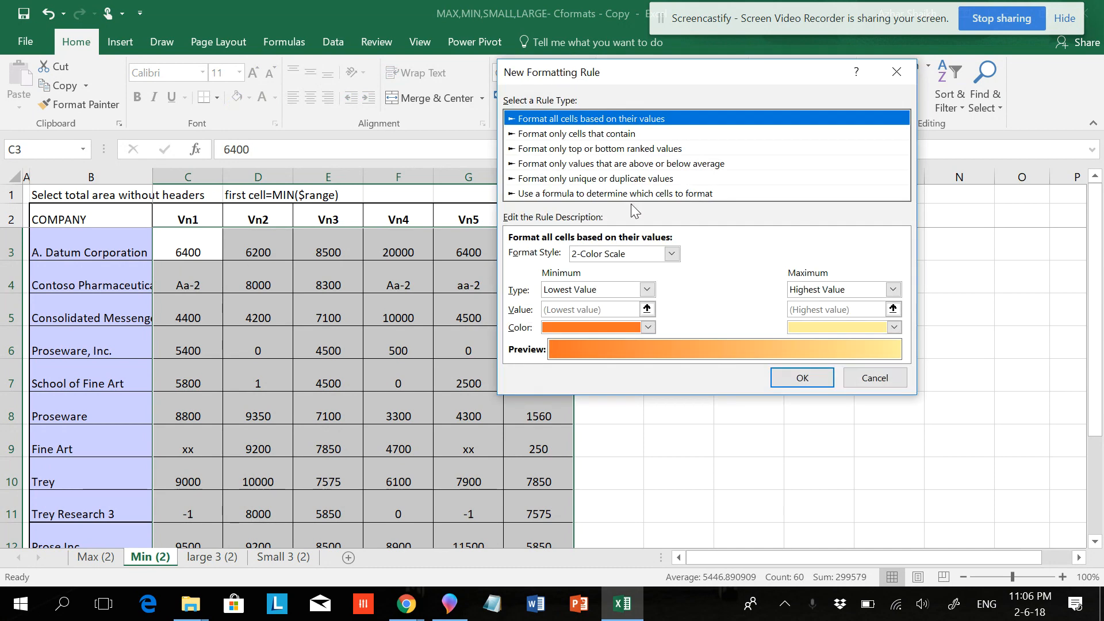
left_click(614, 194)
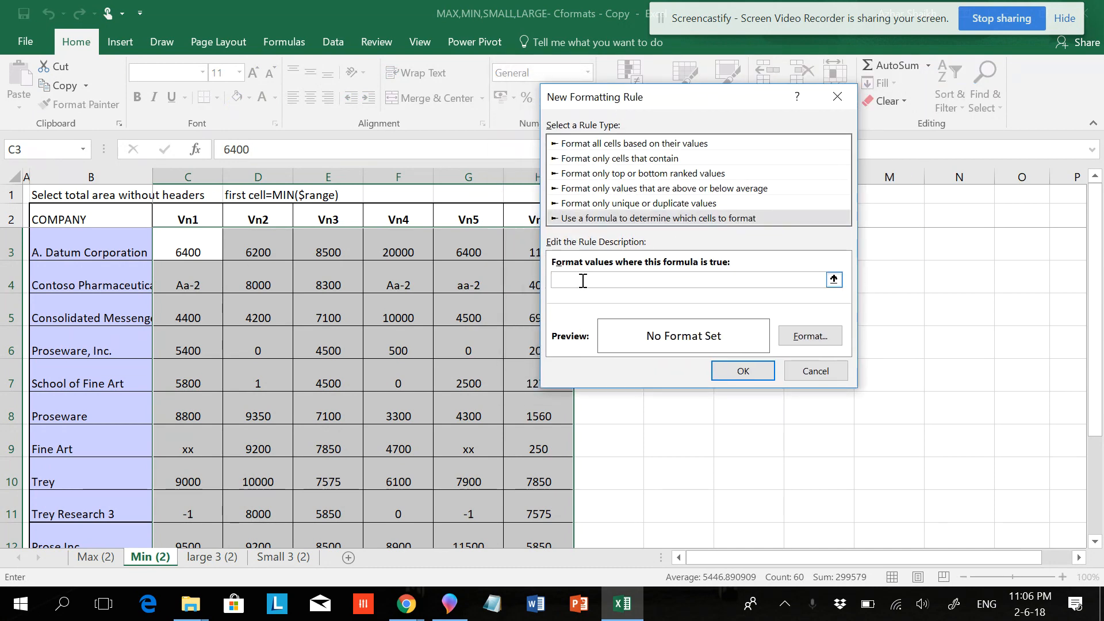
Enter the row-maximum formula beginning =C3=max( referencing cell C3
type("=")
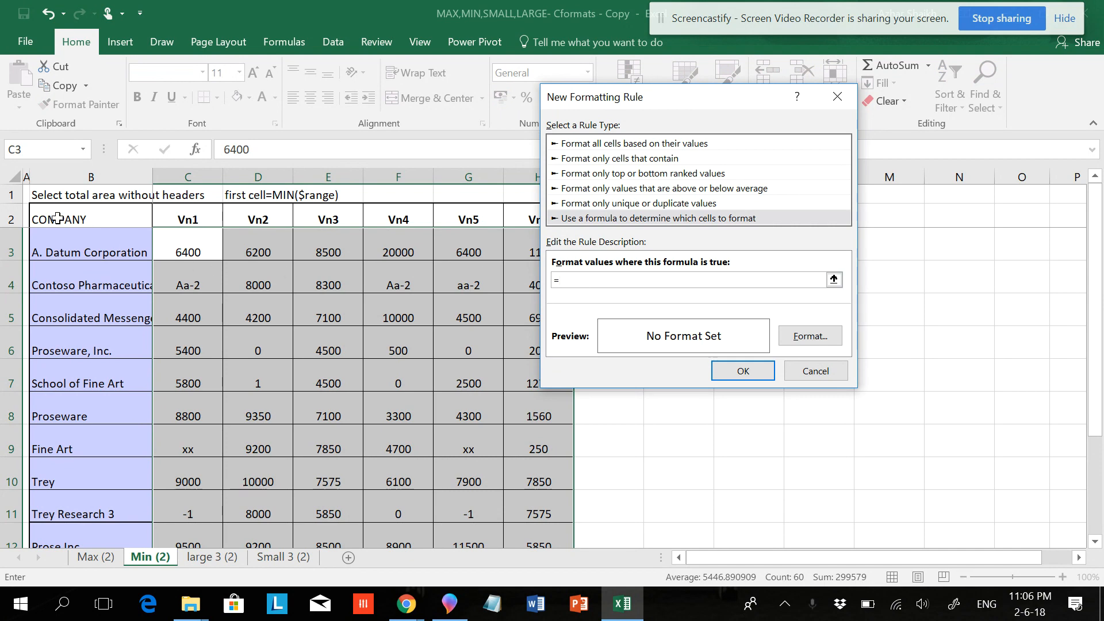
mouse_move(198, 255)
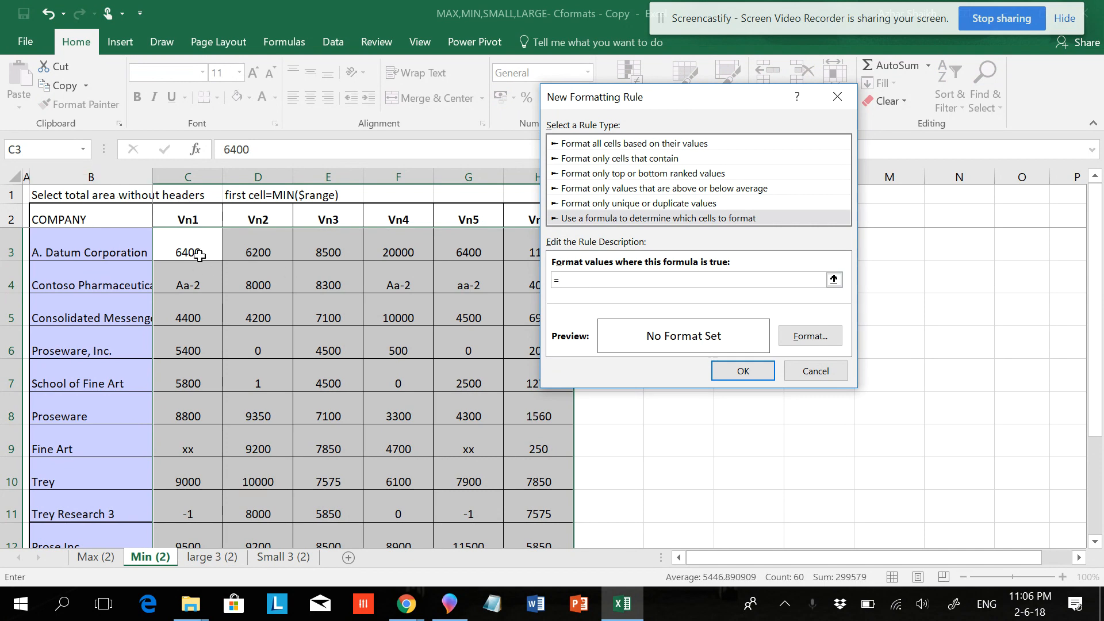
left_click(186, 252)
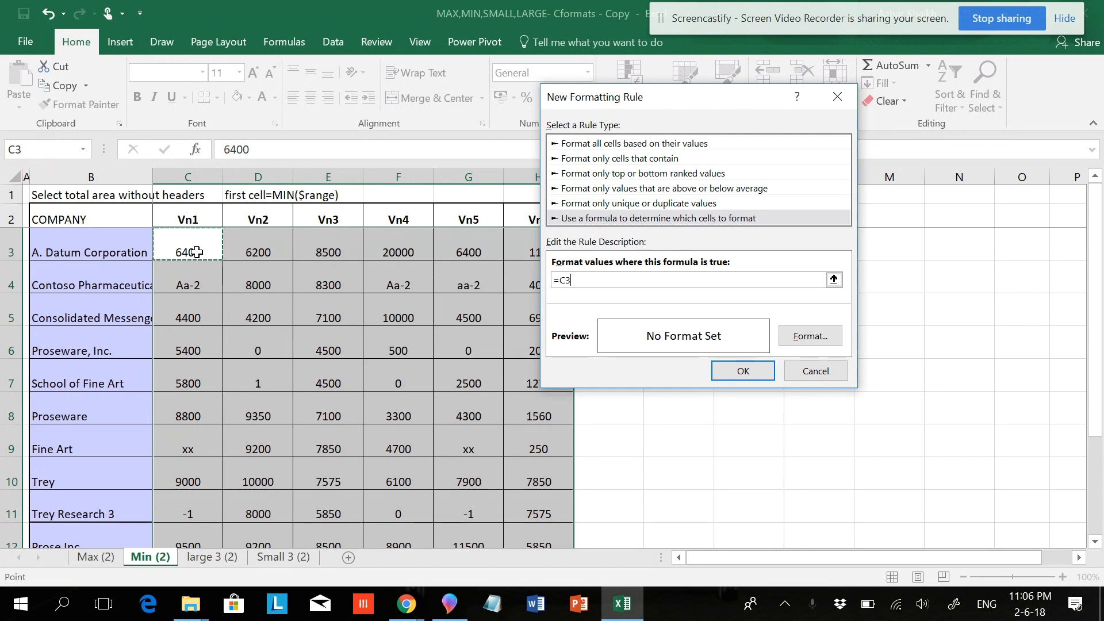
type("=m")
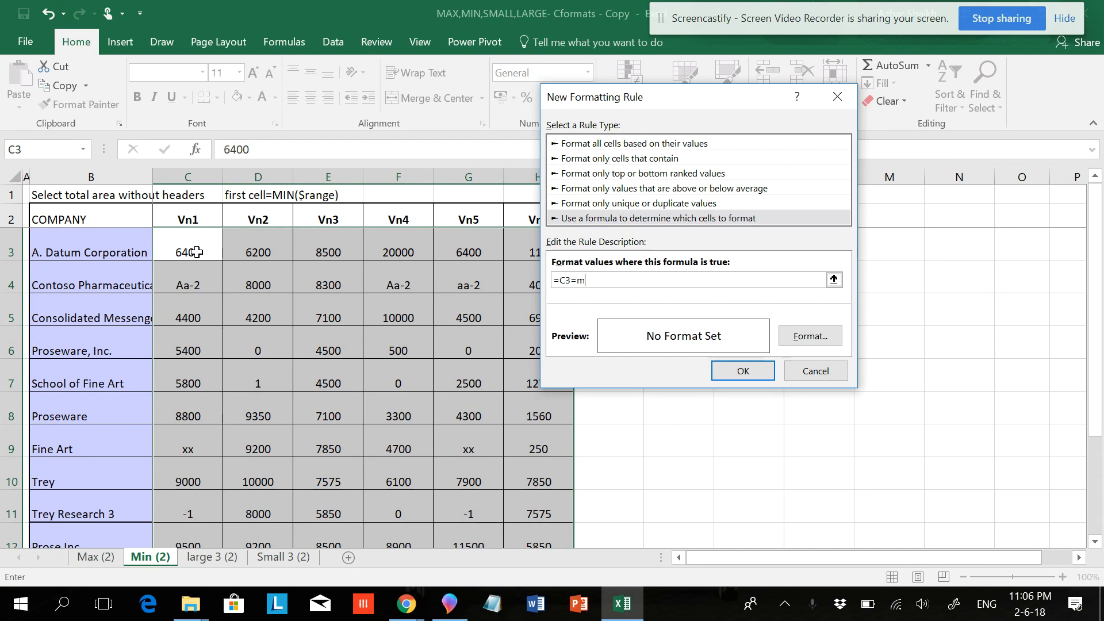
type("ax($C$3:$H$3")
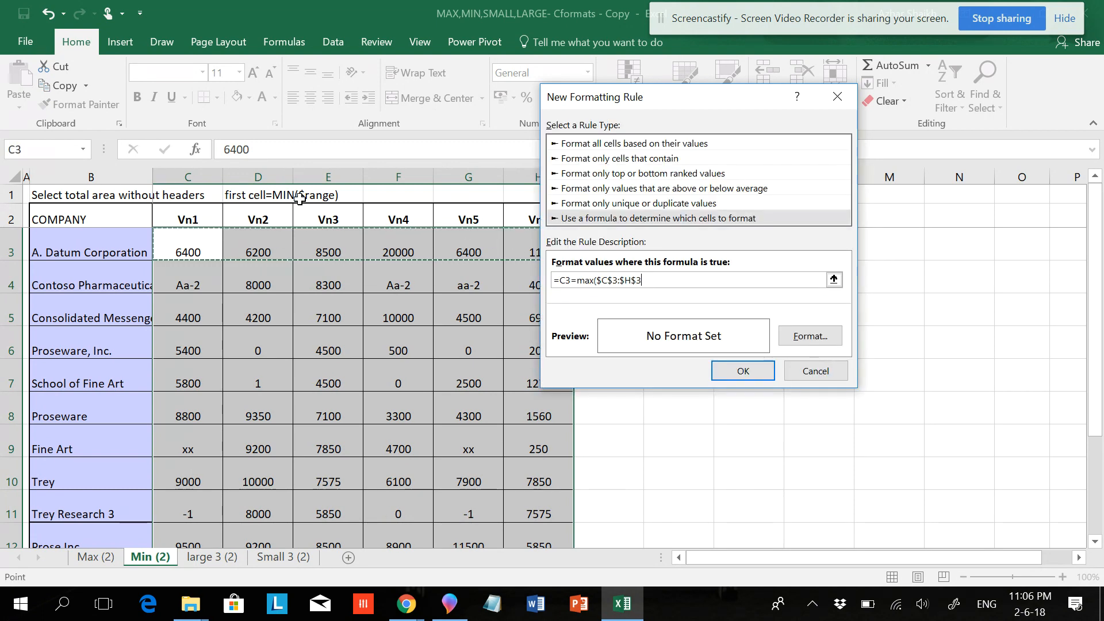
mouse_move(529, 290)
type(")")
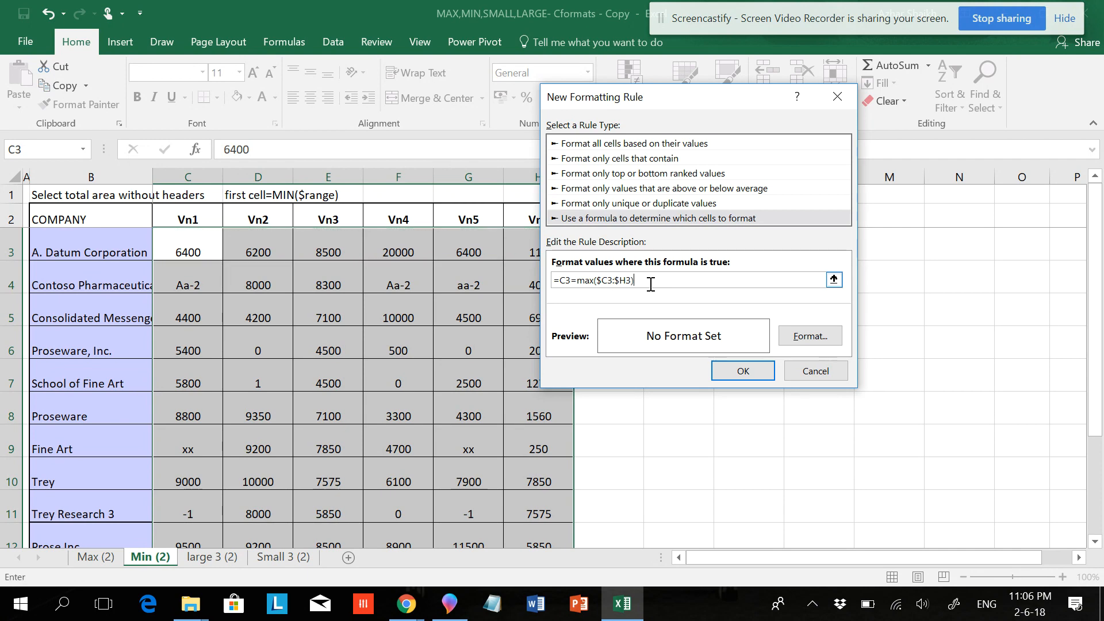
Give the row-maximum rule a red fill and apply it to the table
left_click(810, 335)
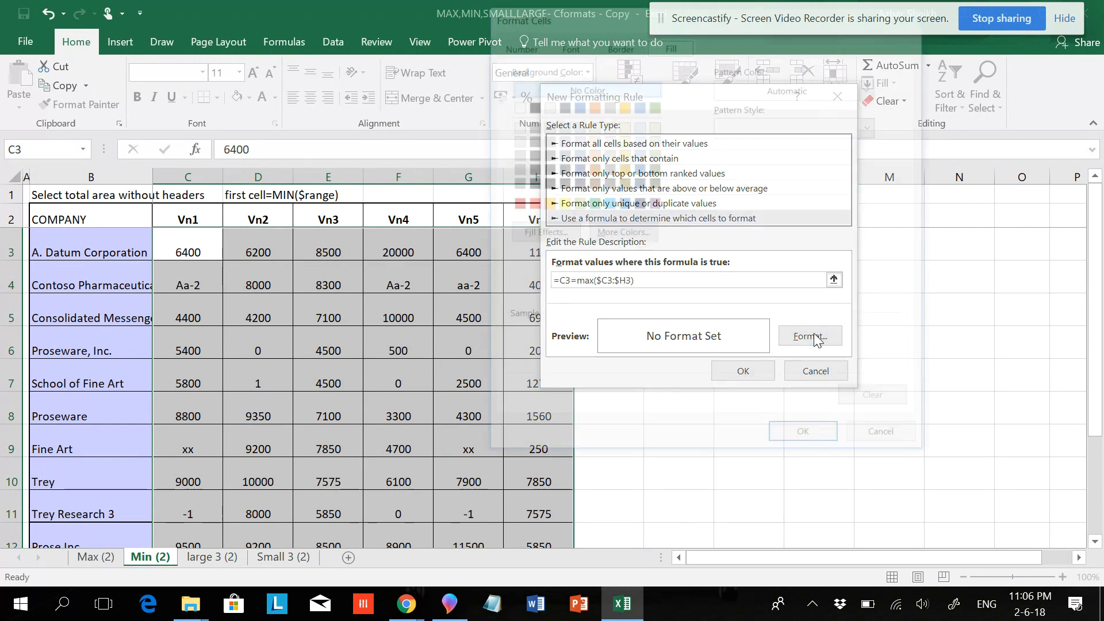
left_click(810, 336)
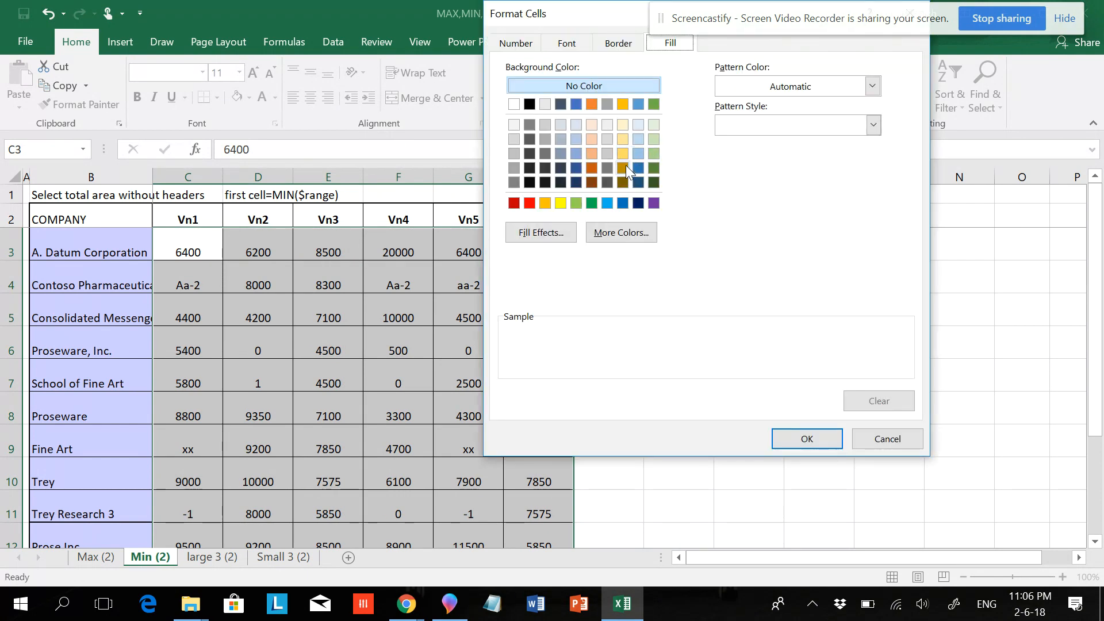
left_click(529, 203)
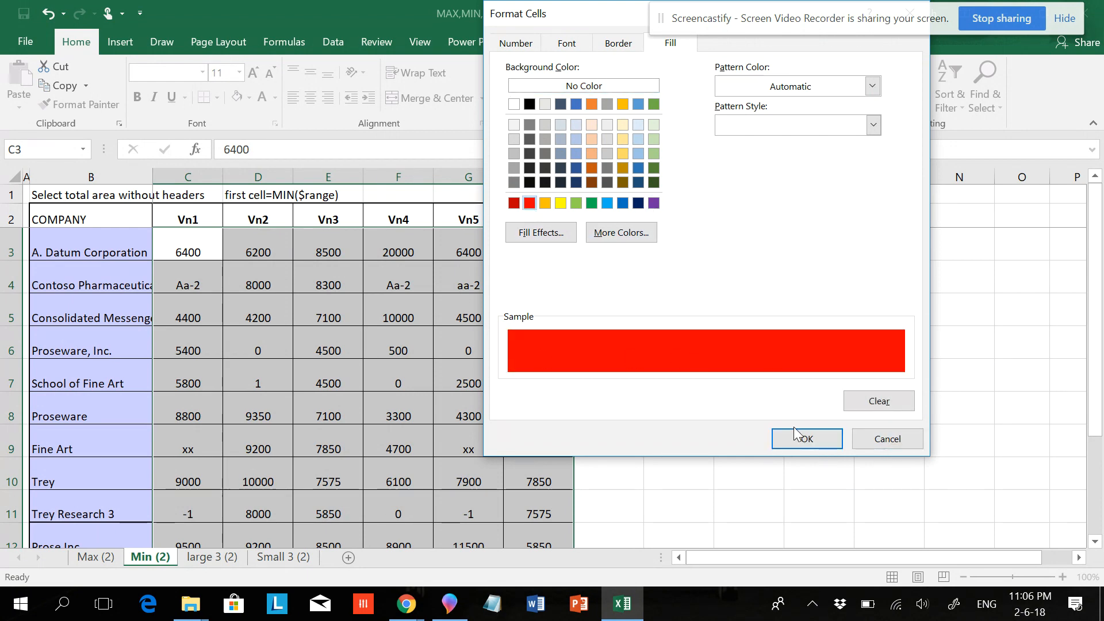
left_click(807, 440)
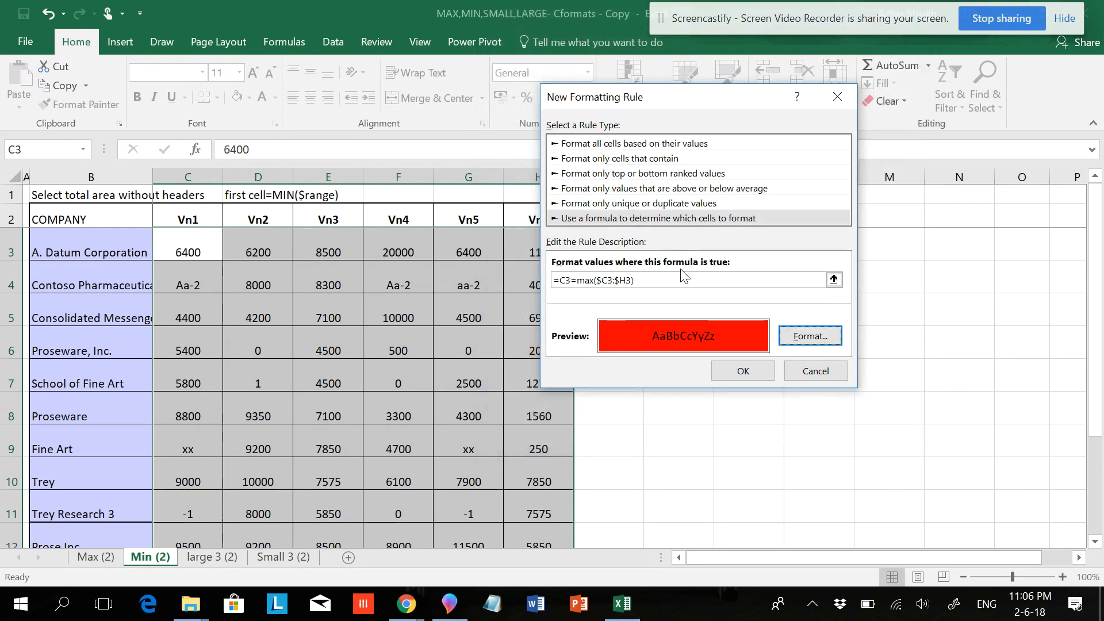
left_click(743, 370)
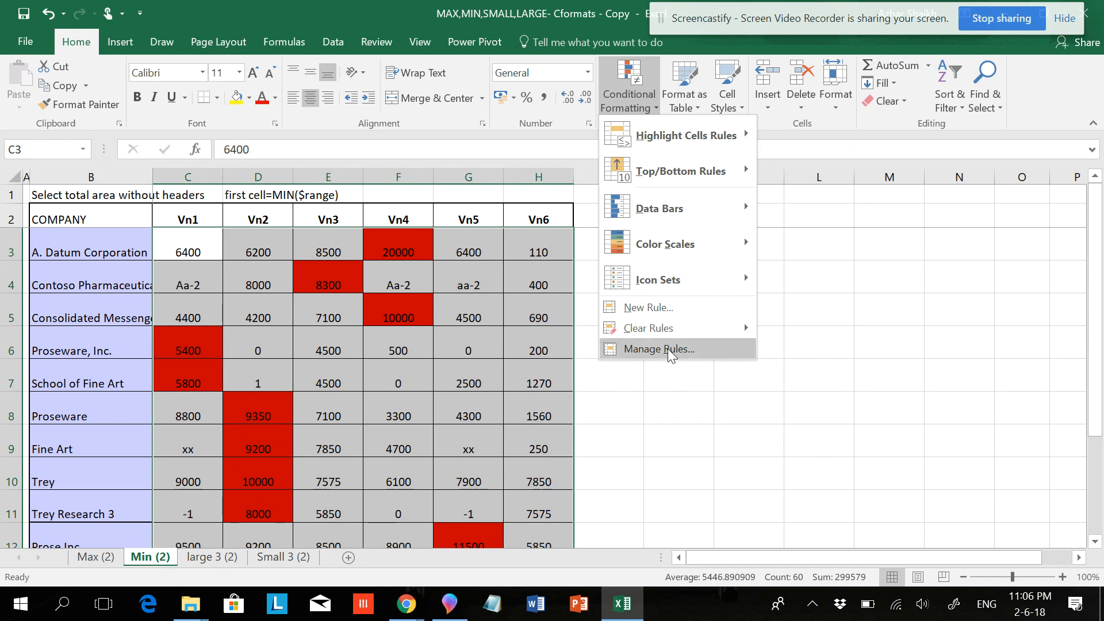
From Manage Rules, add a second formula-based formatting rule
left_click(658, 350)
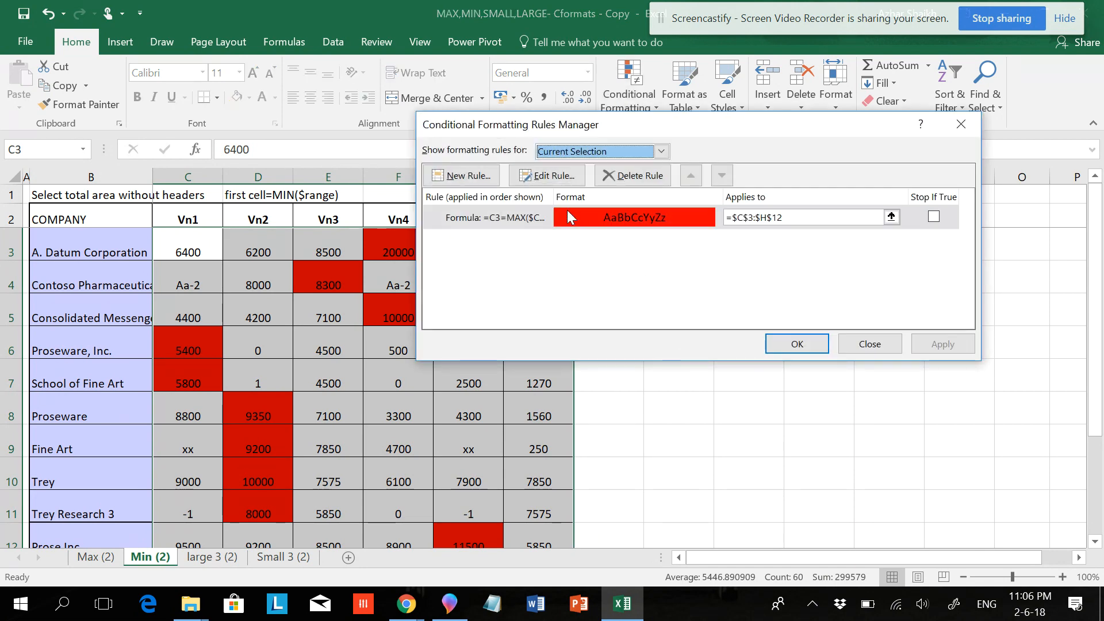
left_click(460, 175)
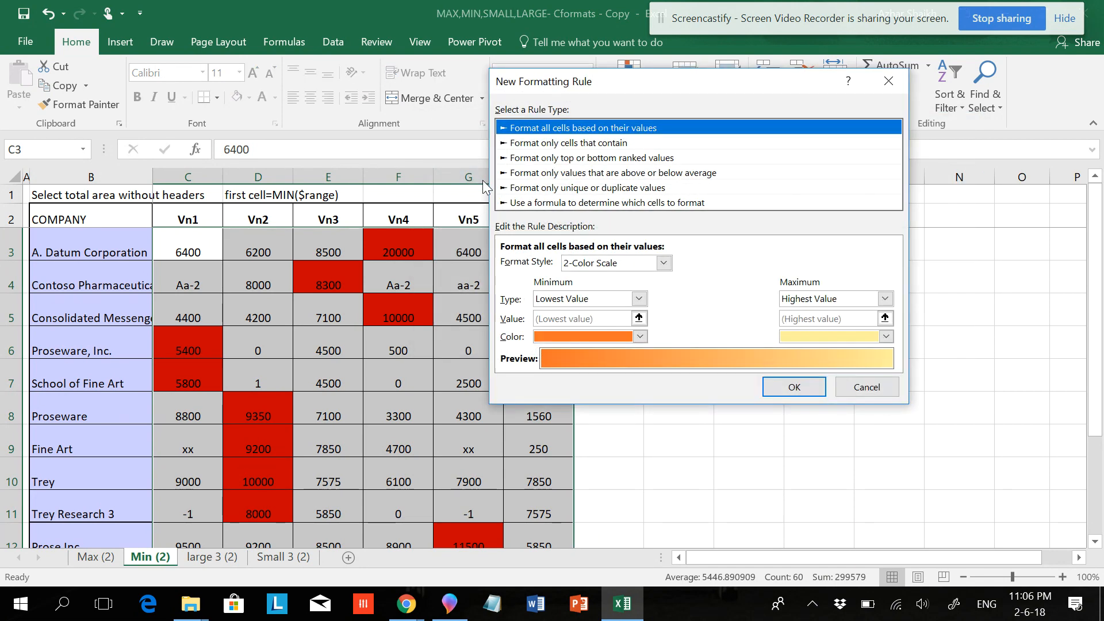
left_click(663, 202)
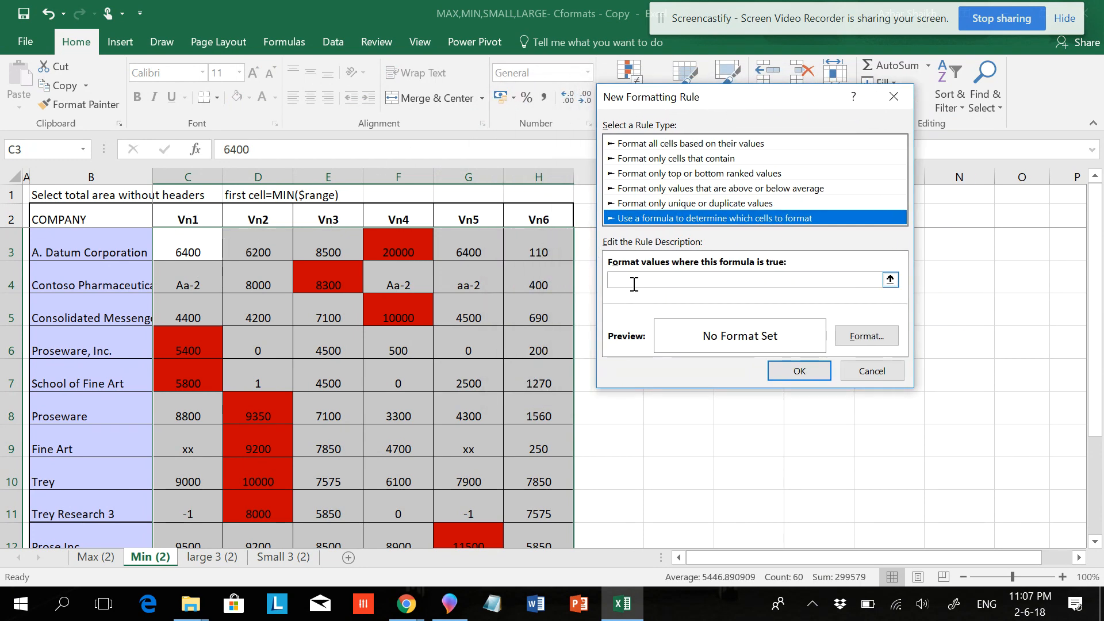
Enter the row-minimum formula beginning =C3=min( referencing cell C3
type("=")
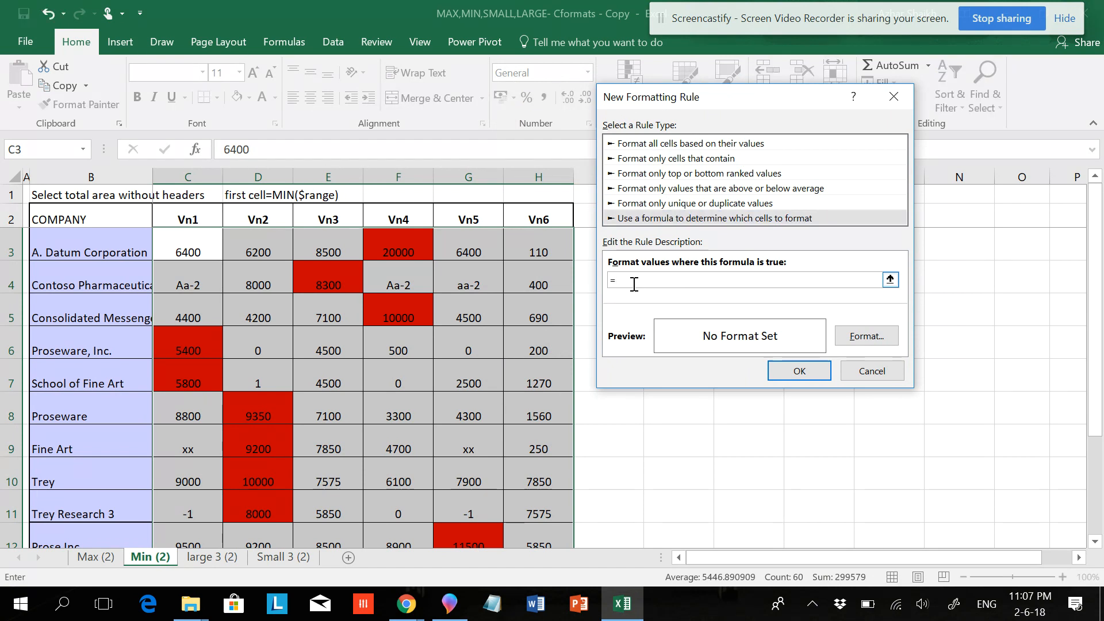
left_click(187, 252)
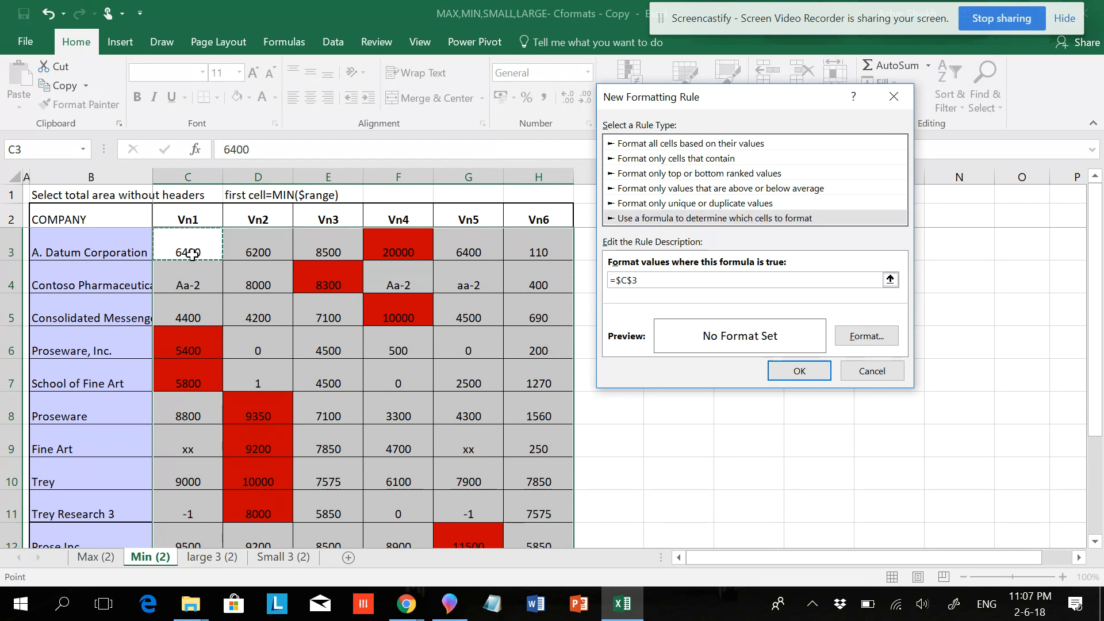
type("=C3")
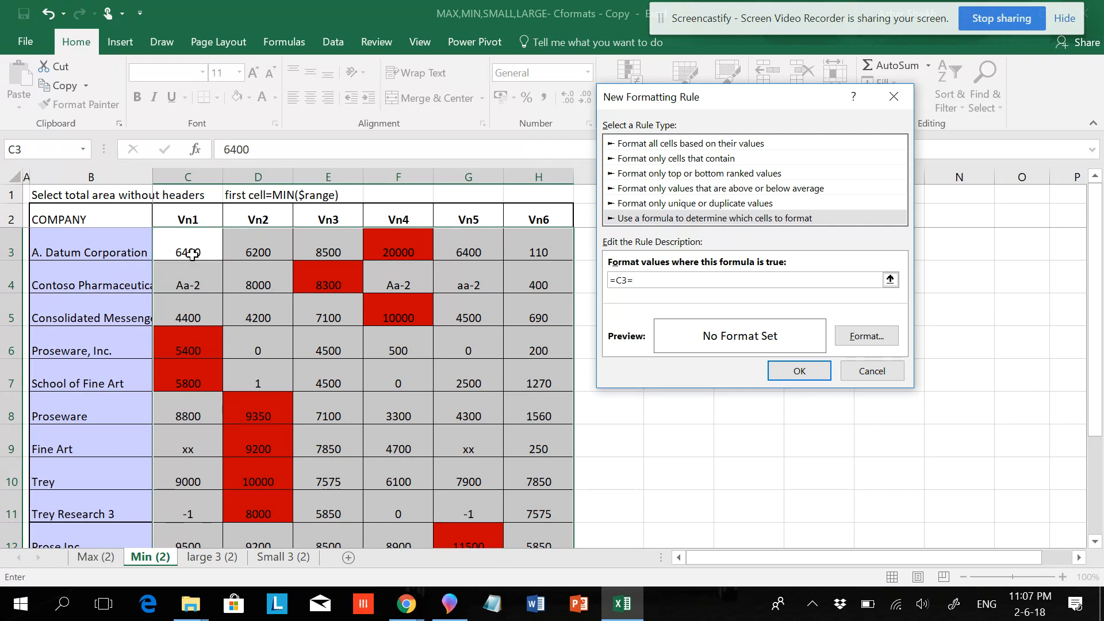
type("min")
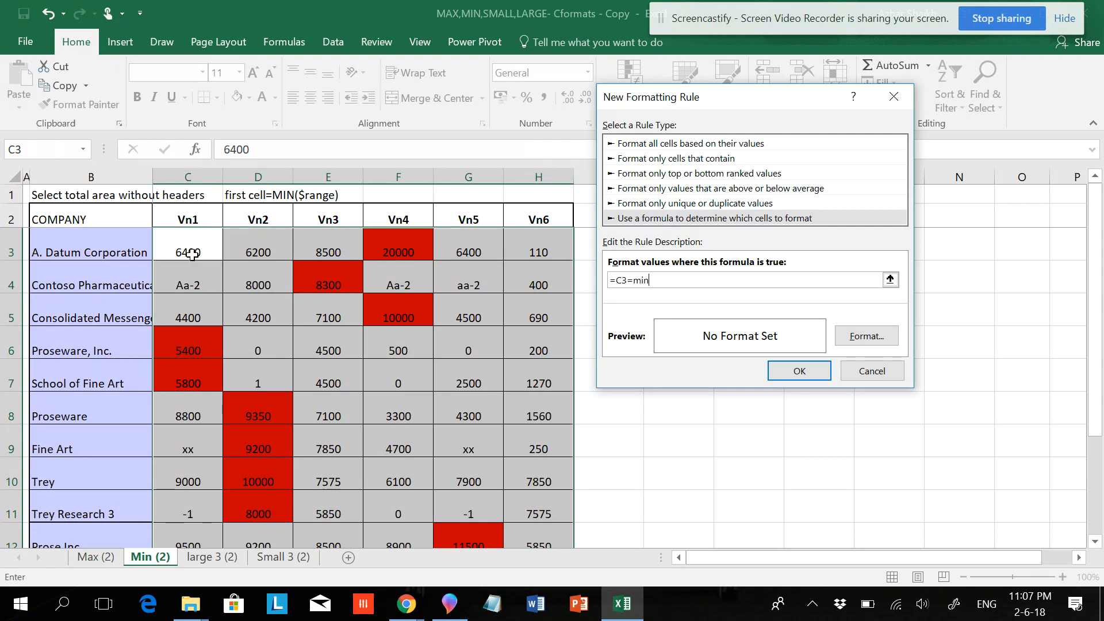
type("(")
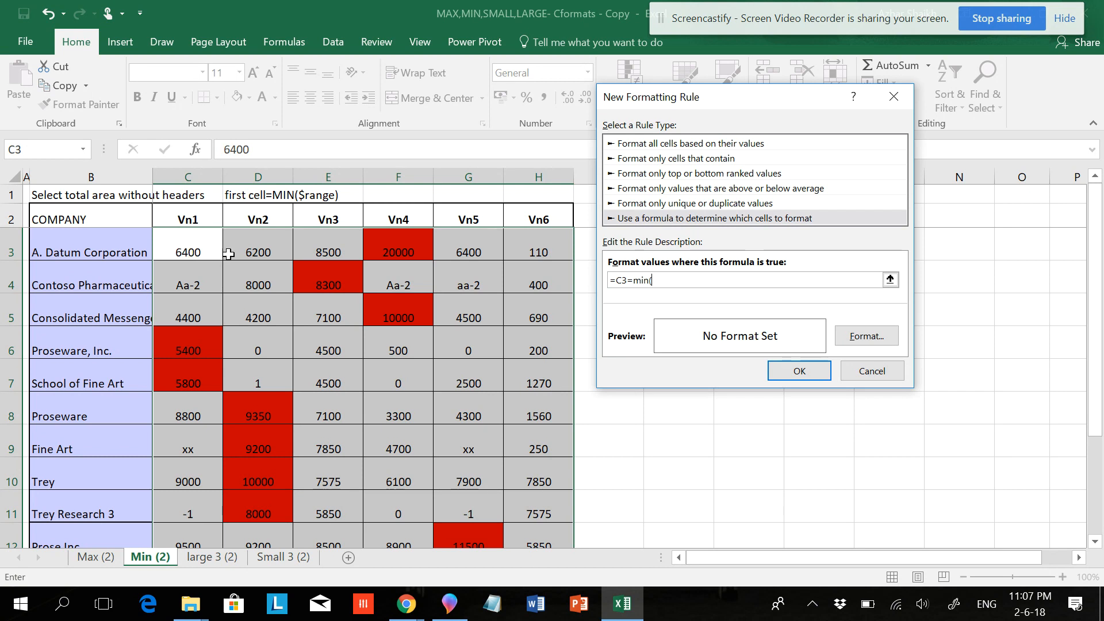
mouse_move(440, 279)
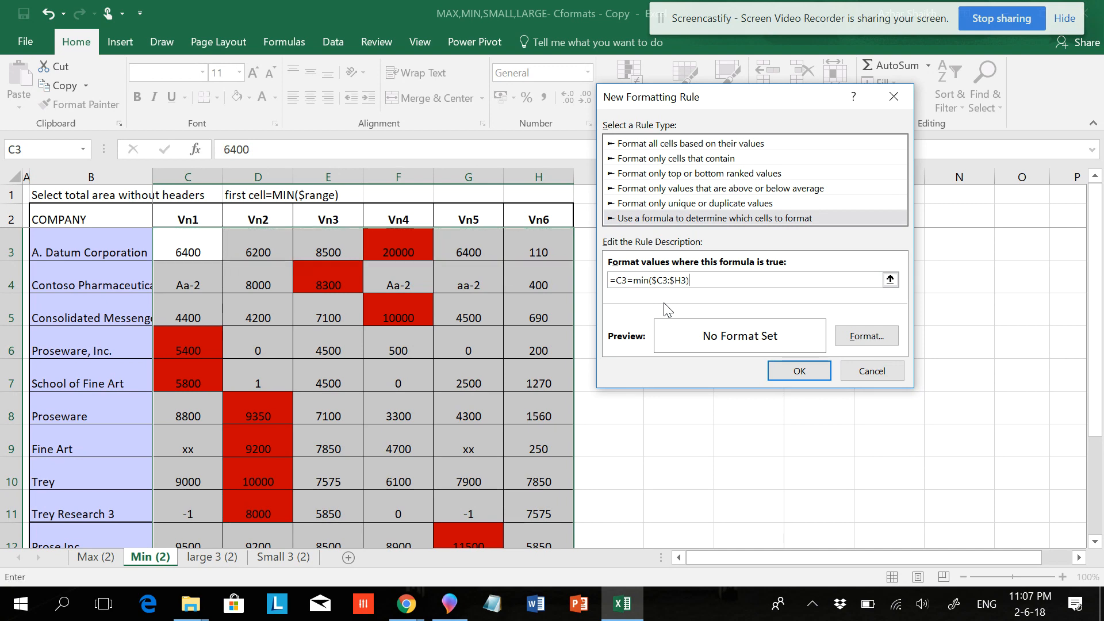
Give the row-minimum rule a green fill and apply it to the table
left_click(866, 336)
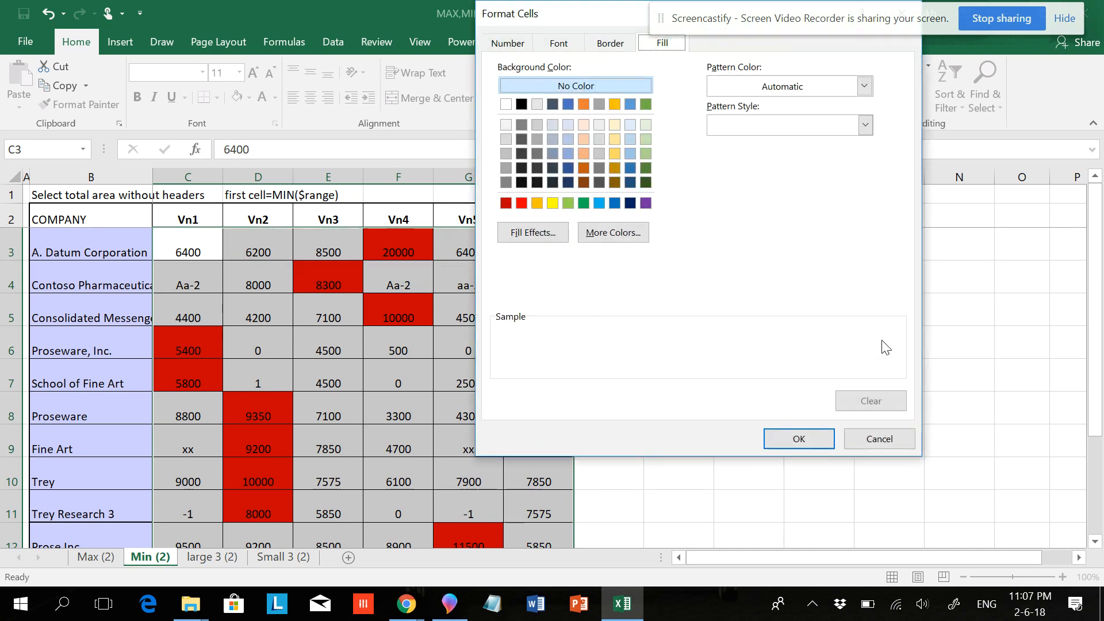
left_click(644, 139)
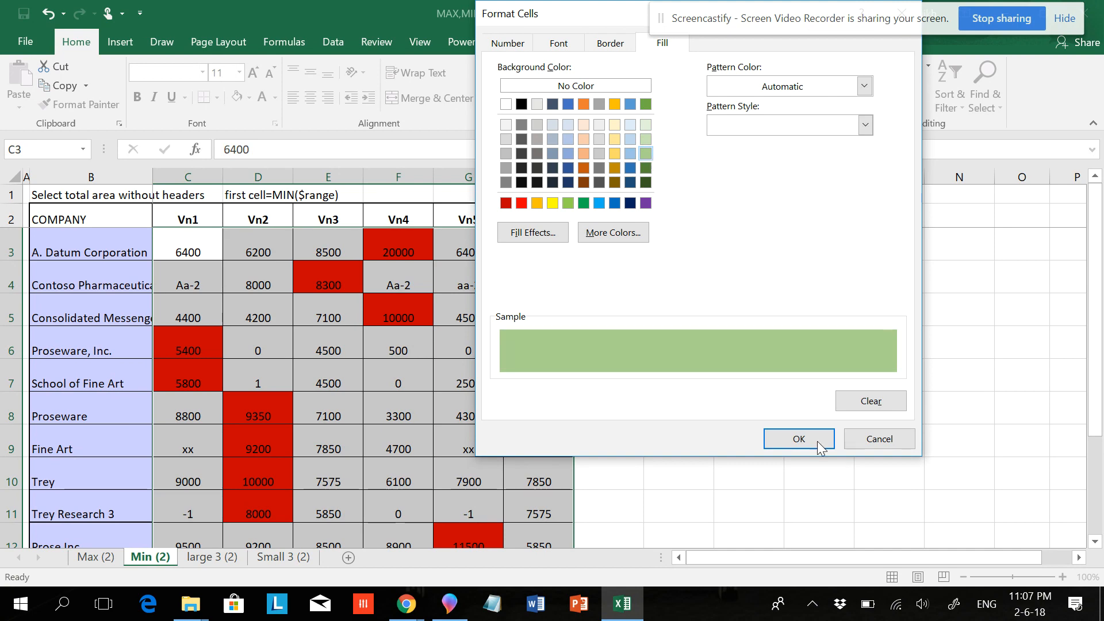
left_click(798, 439)
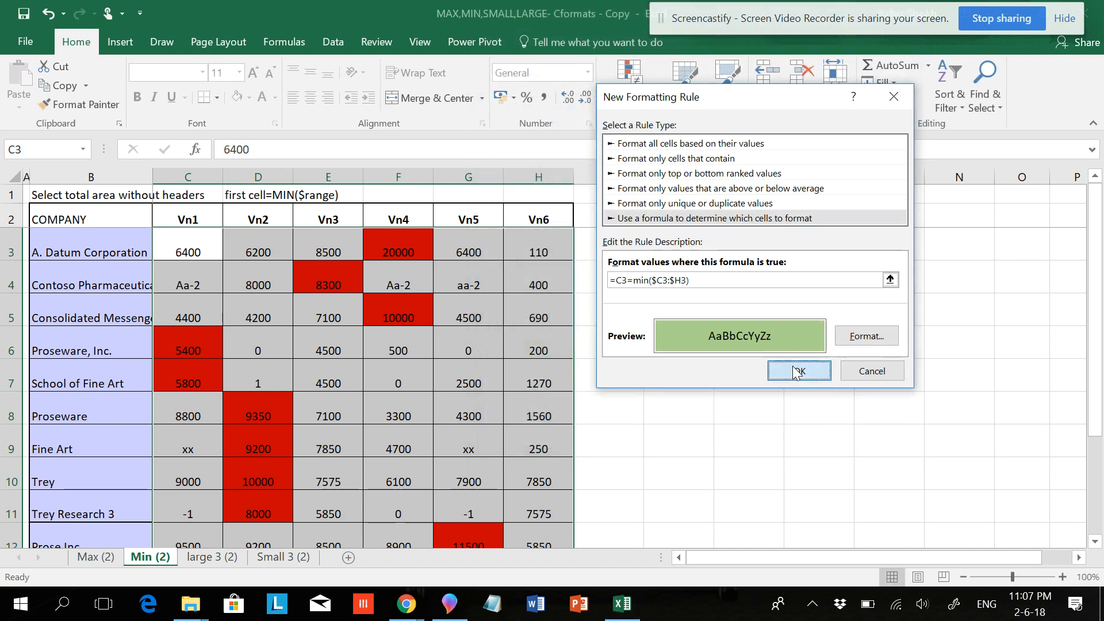
left_click(798, 370)
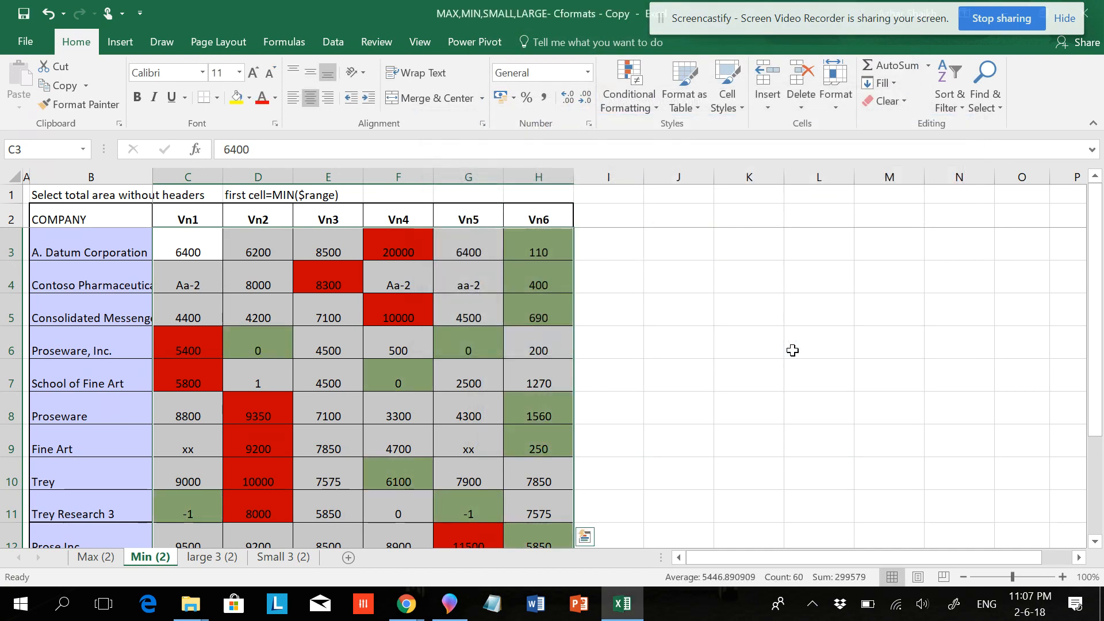
left_click(398, 317)
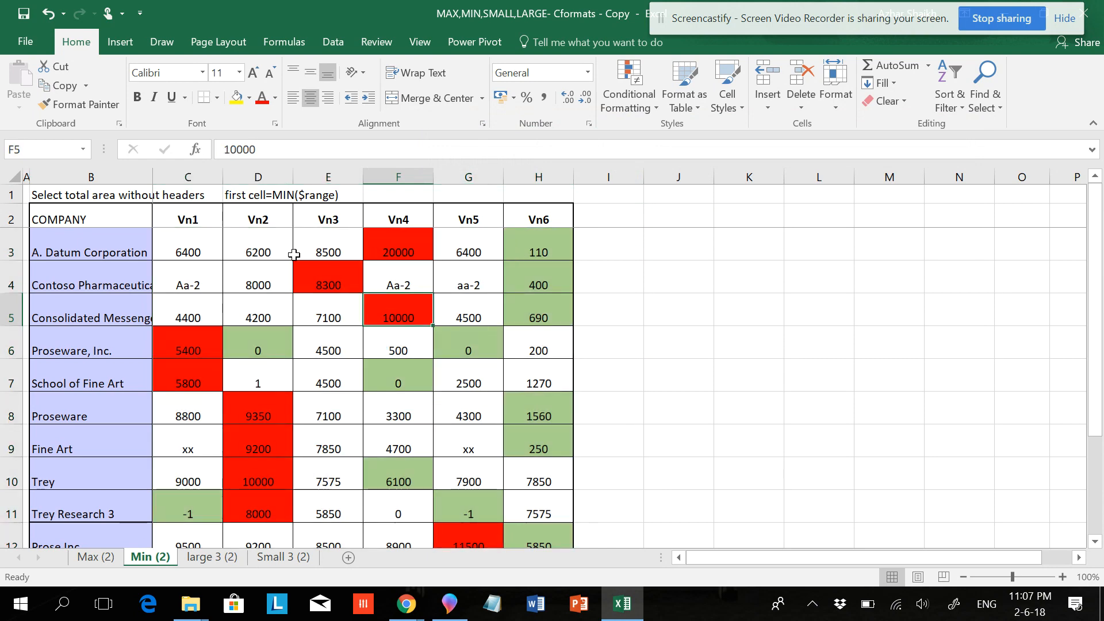
mouse_move(547, 251)
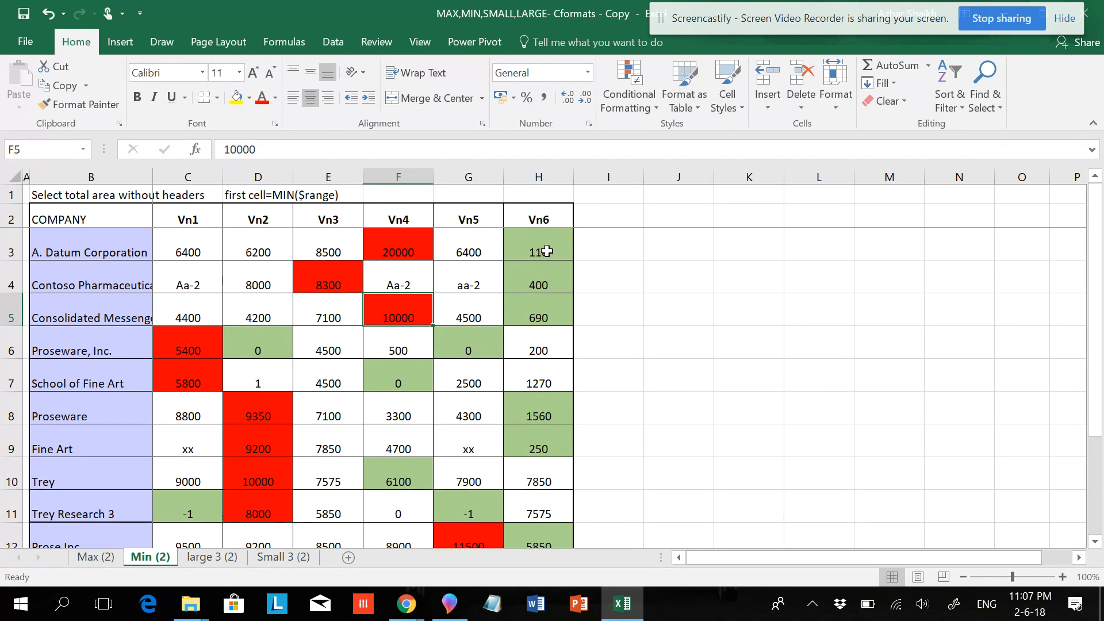
mouse_move(407, 265)
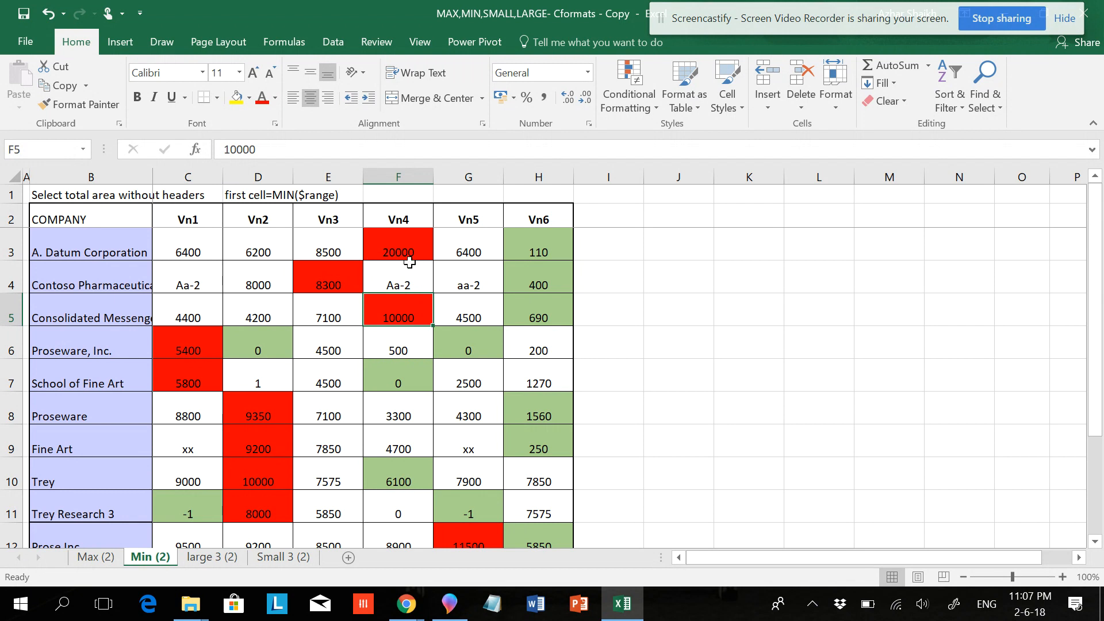
left_click(187, 252)
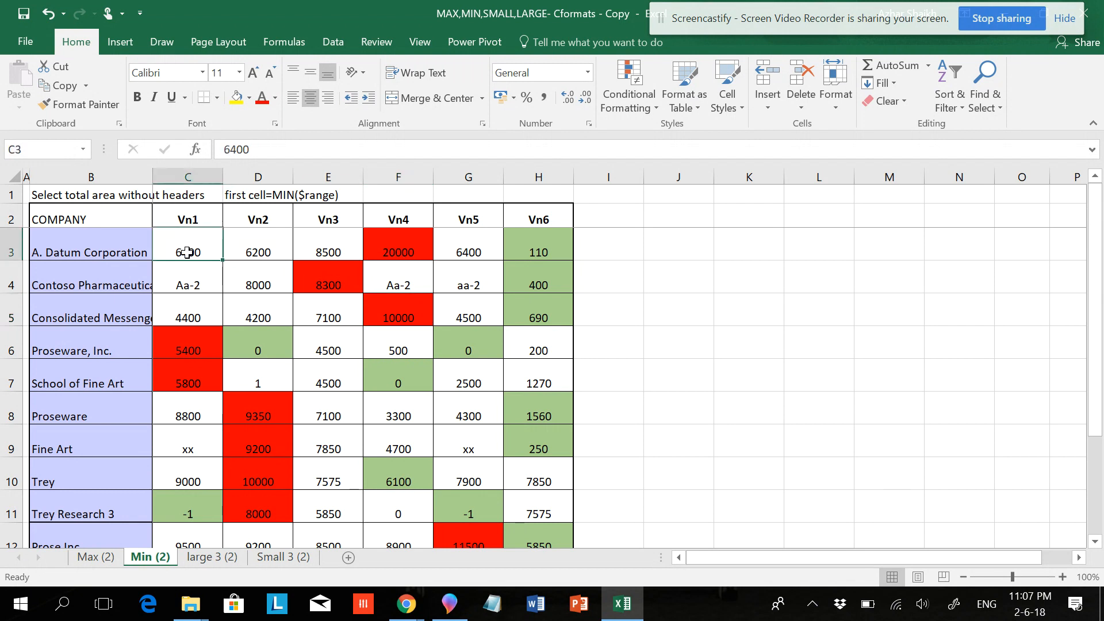
mouse_move(382, 293)
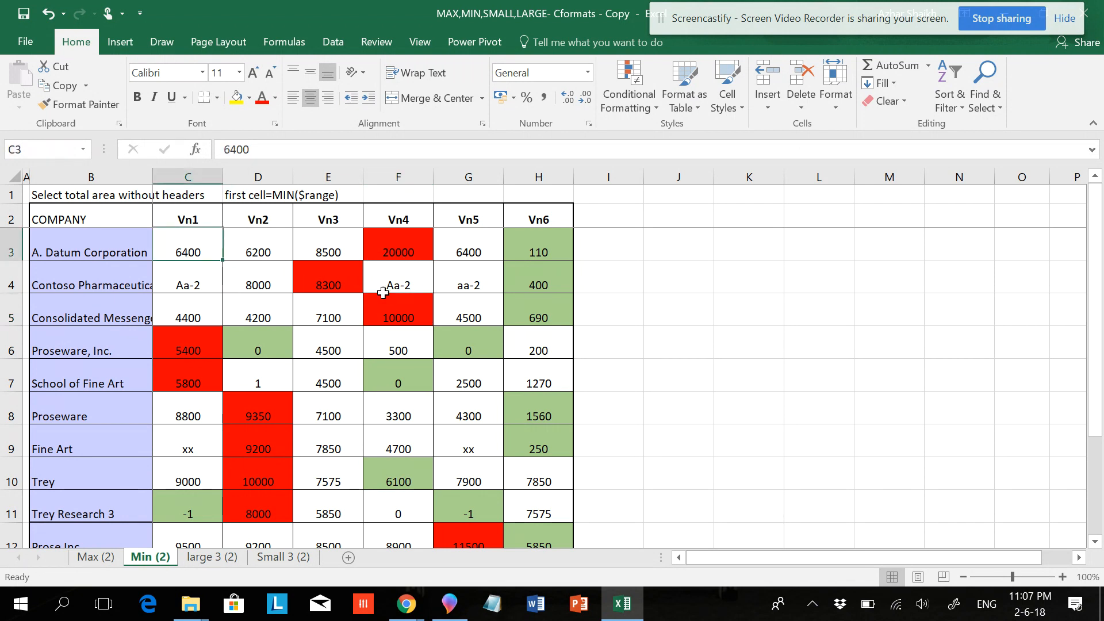
Set A. Datum Corporation's Vn1 to 25000 and Vn4 to 100 so the highlights move
type("25000")
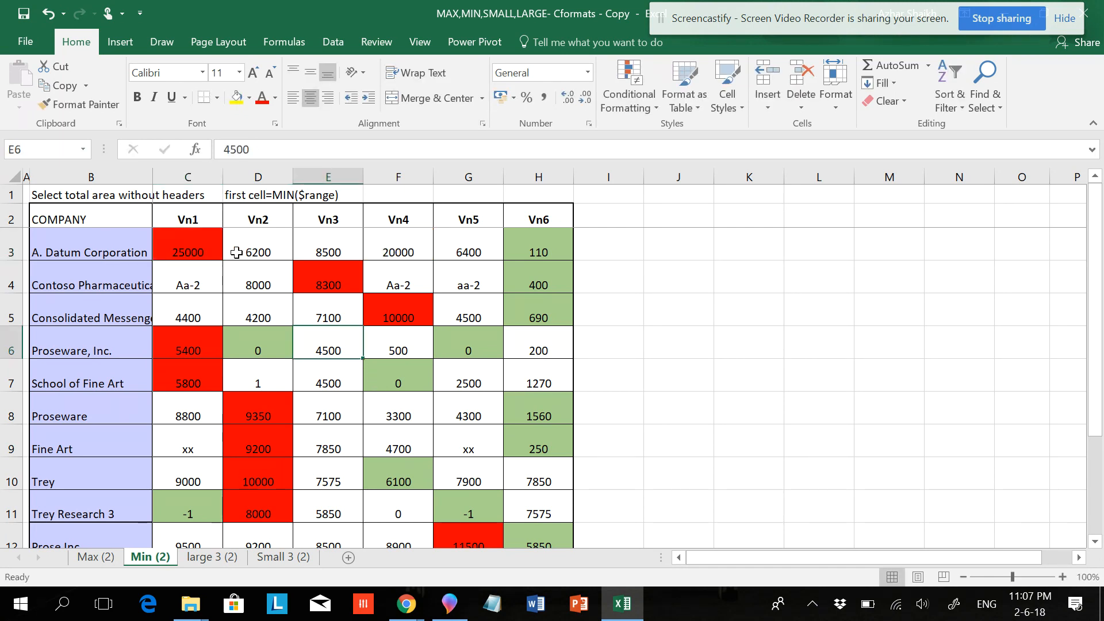
mouse_move(334, 252)
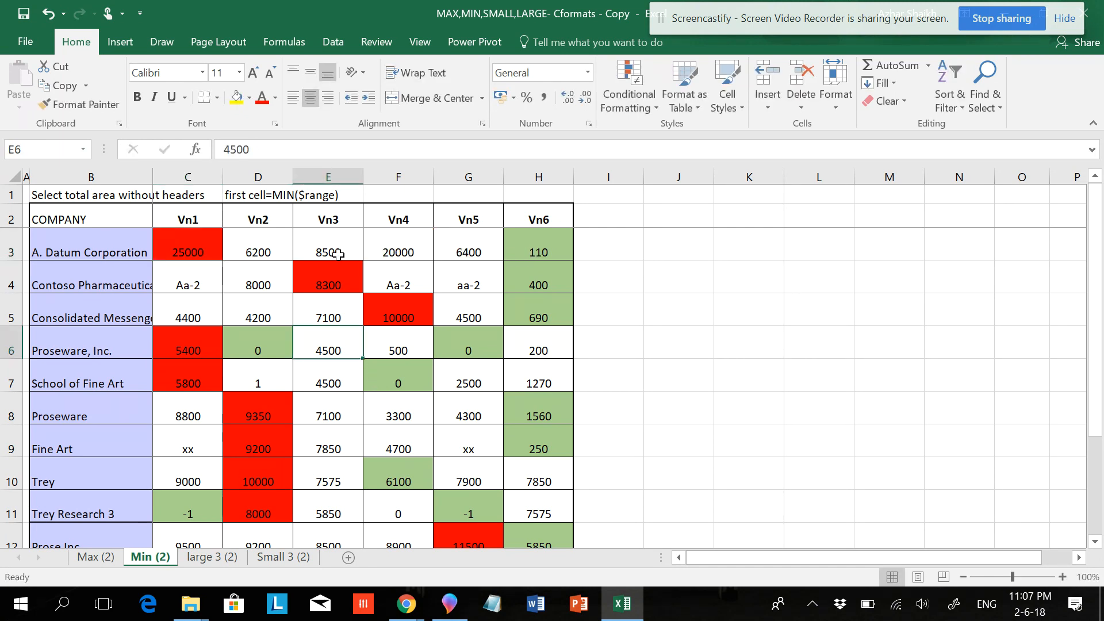
type("100")
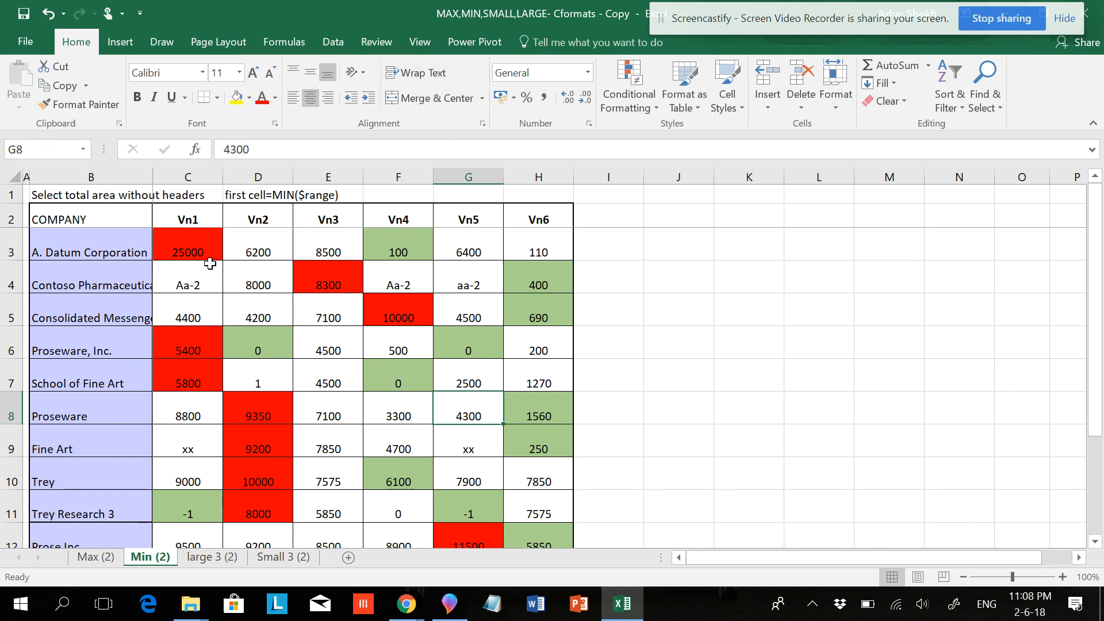
mouse_move(223, 264)
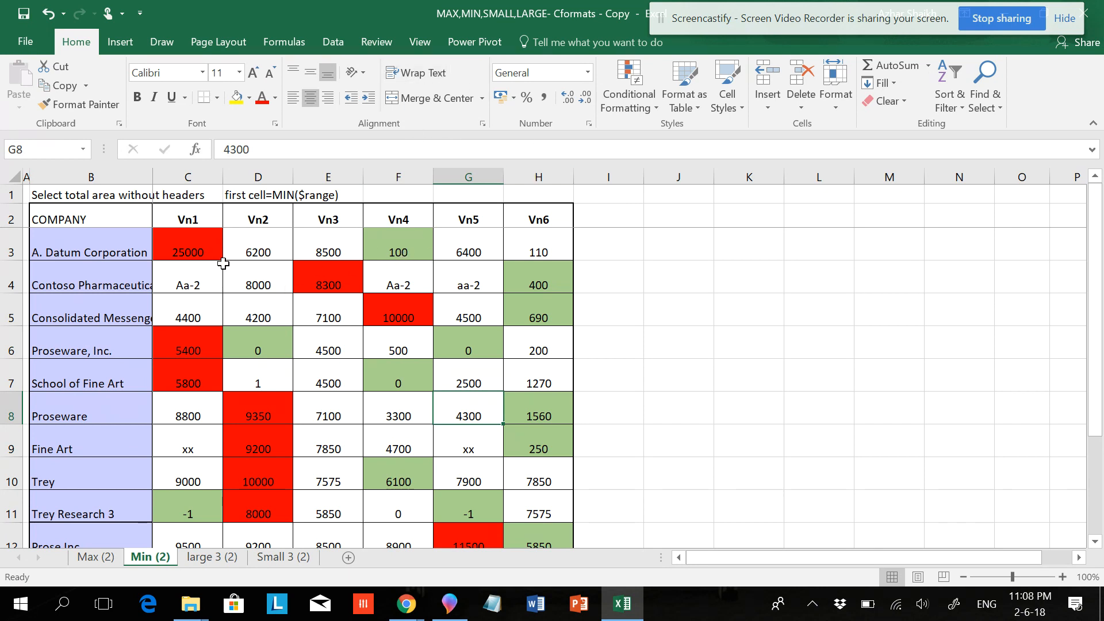
mouse_move(209, 265)
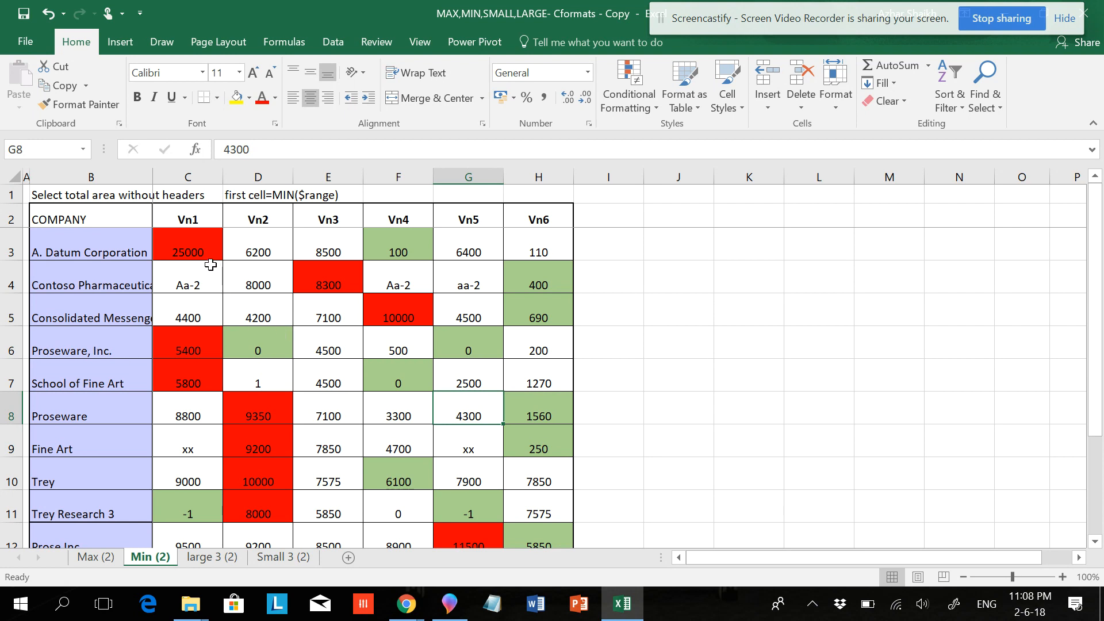
mouse_move(351, 254)
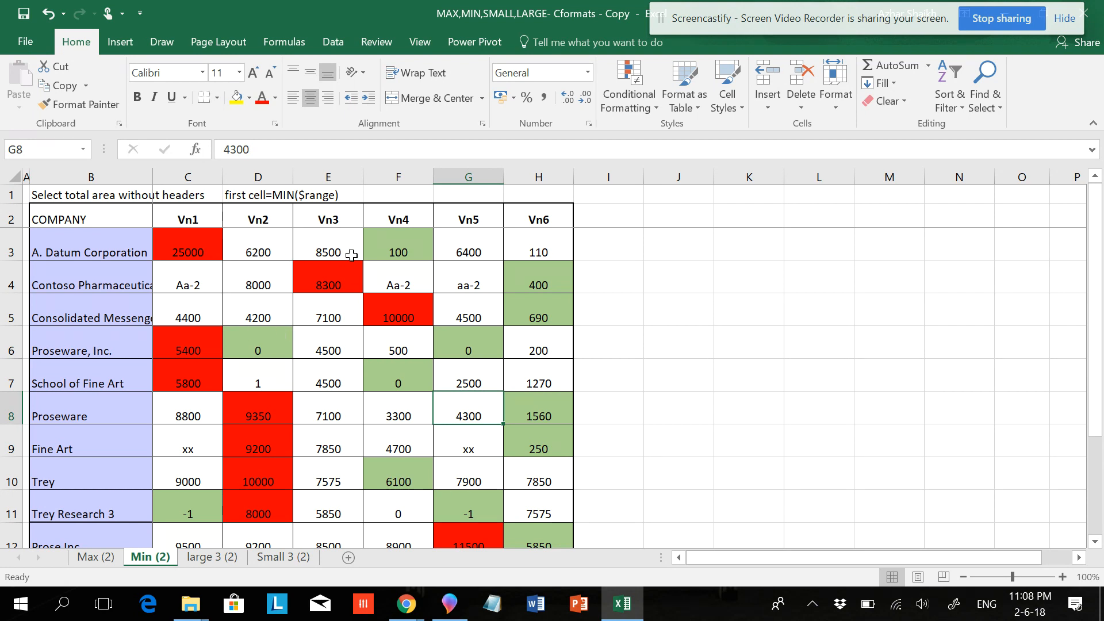
mouse_move(543, 276)
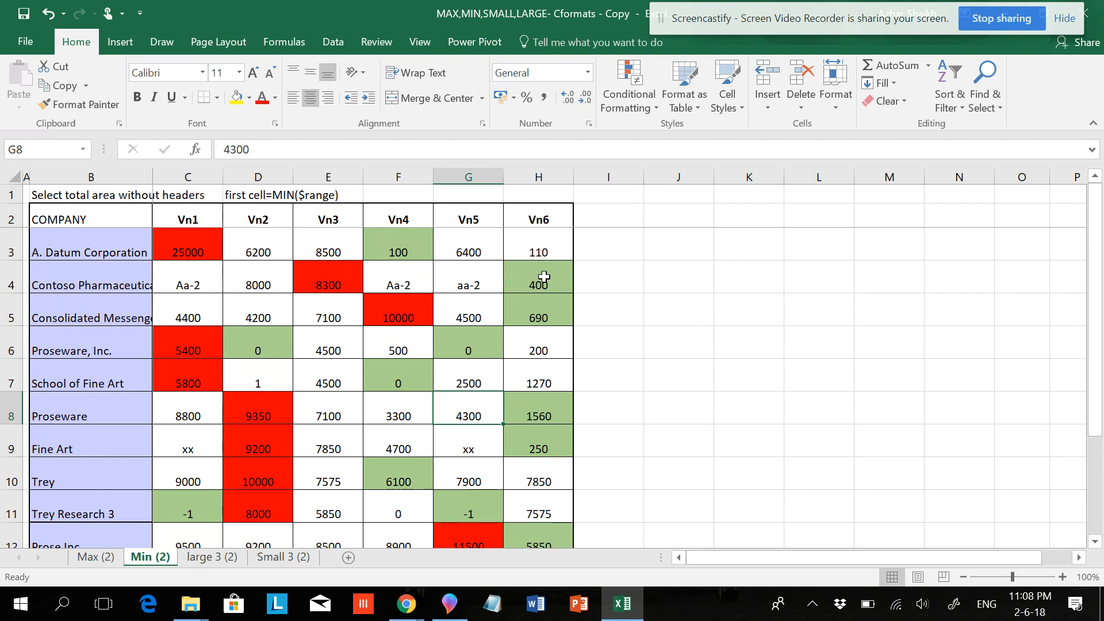
mouse_move(642, 272)
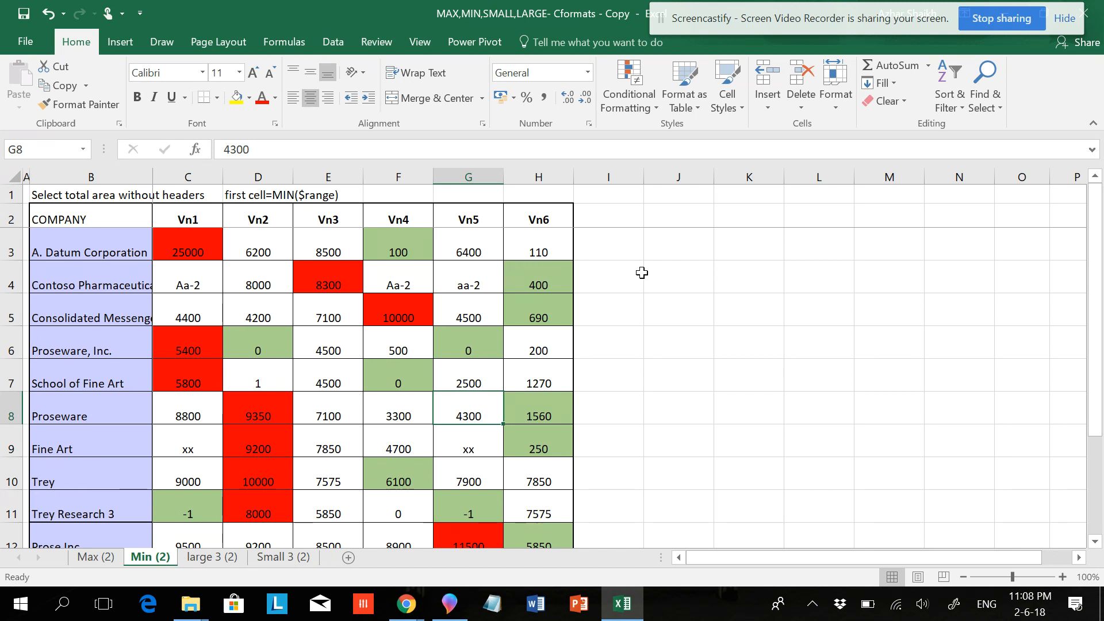
mouse_move(465, 288)
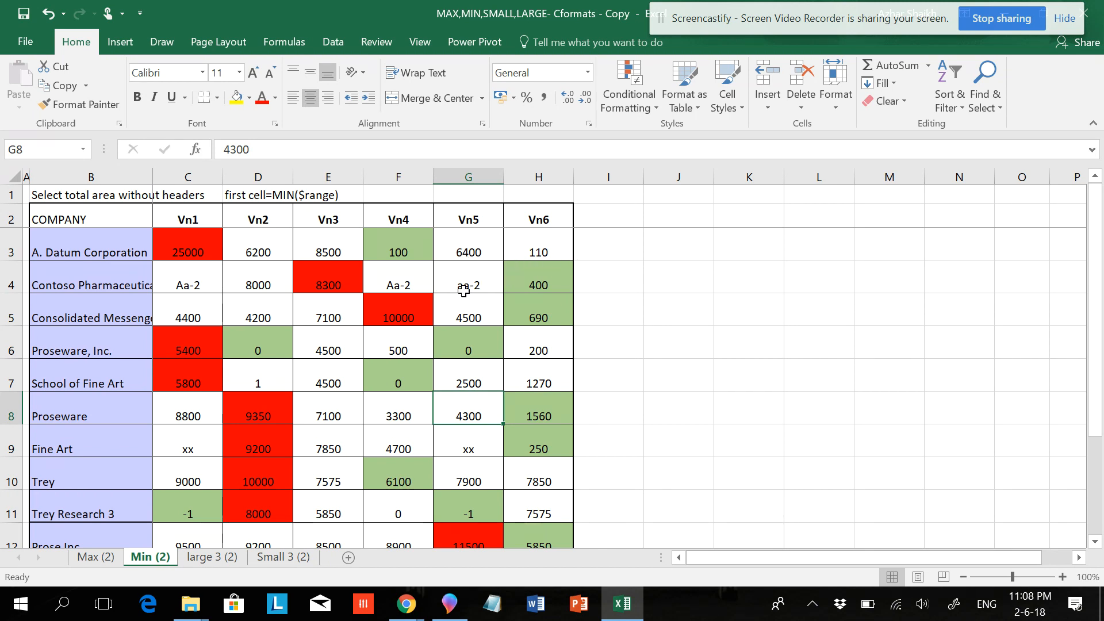
scroll("down", 3)
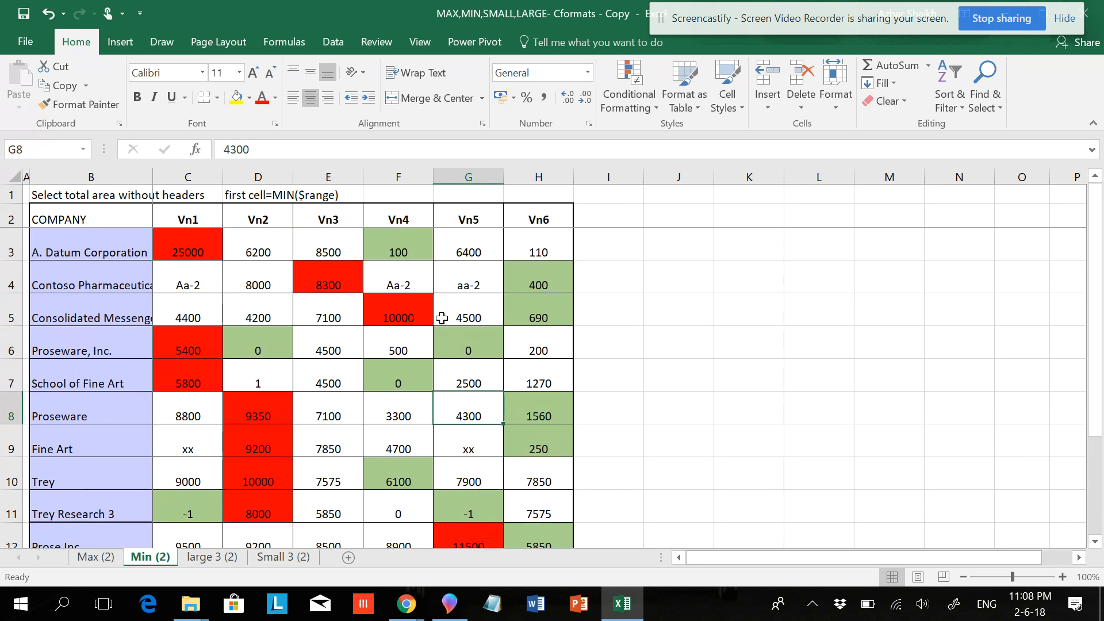
mouse_move(450, 345)
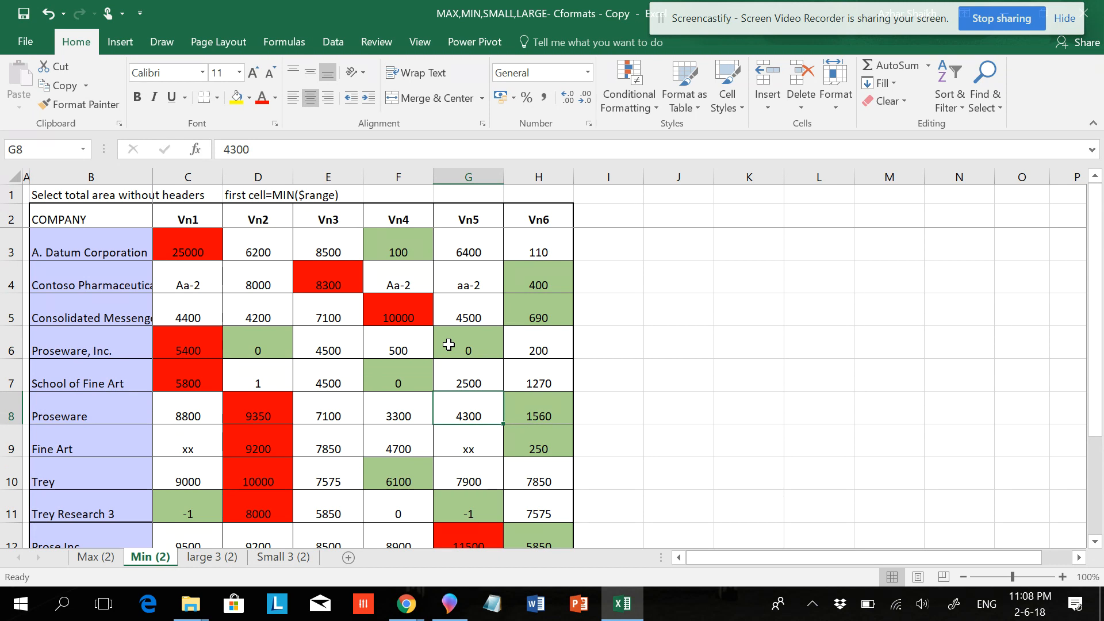
mouse_move(436, 317)
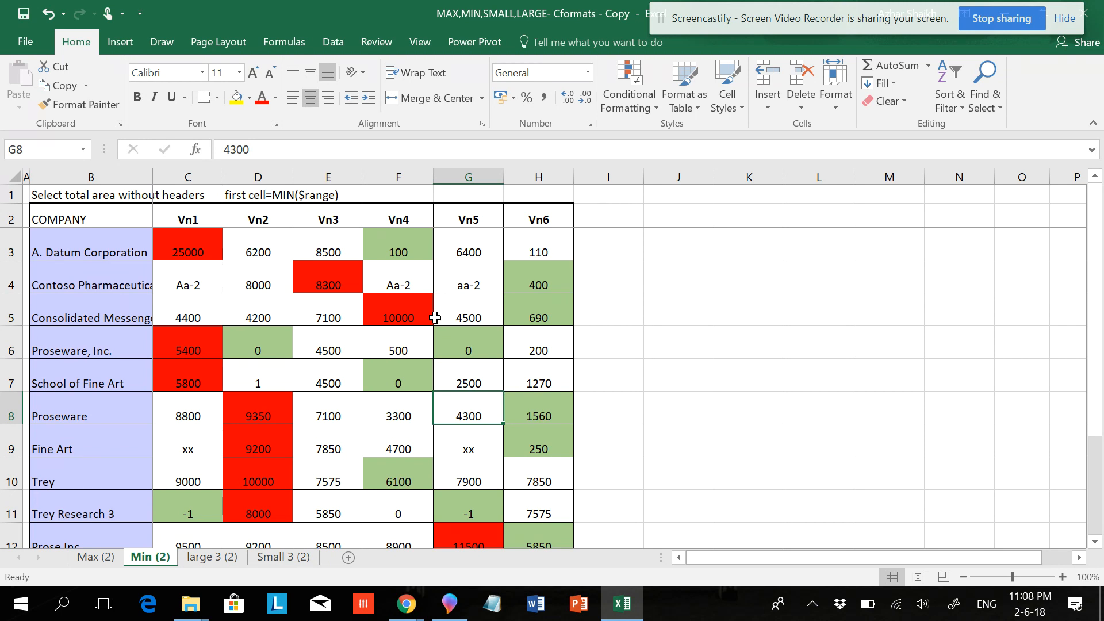
mouse_move(353, 302)
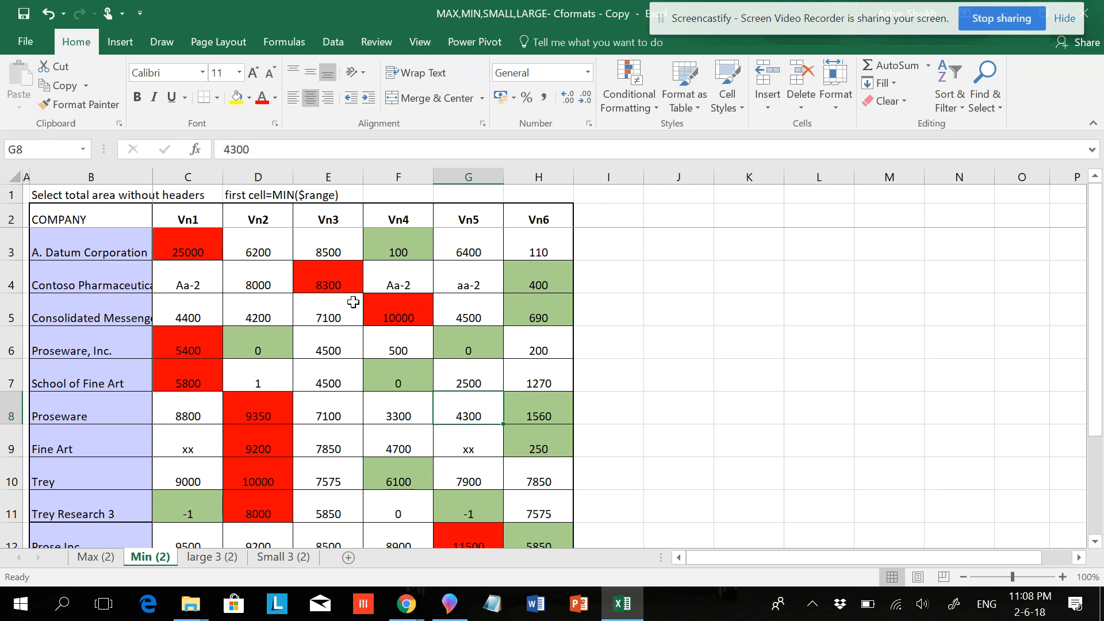
mouse_move(506, 261)
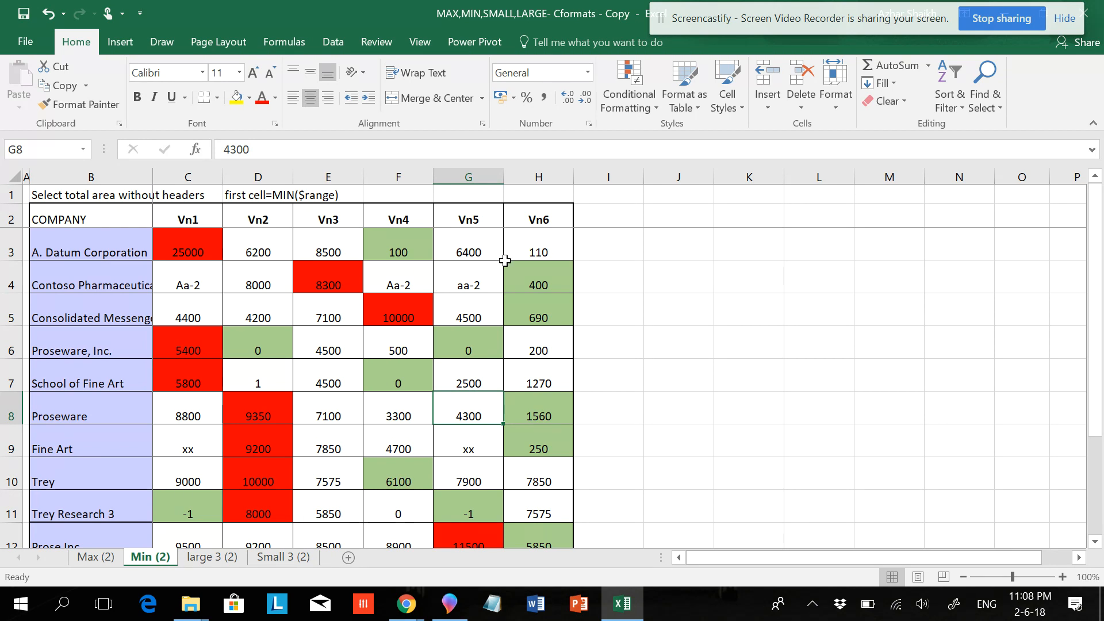
mouse_move(524, 245)
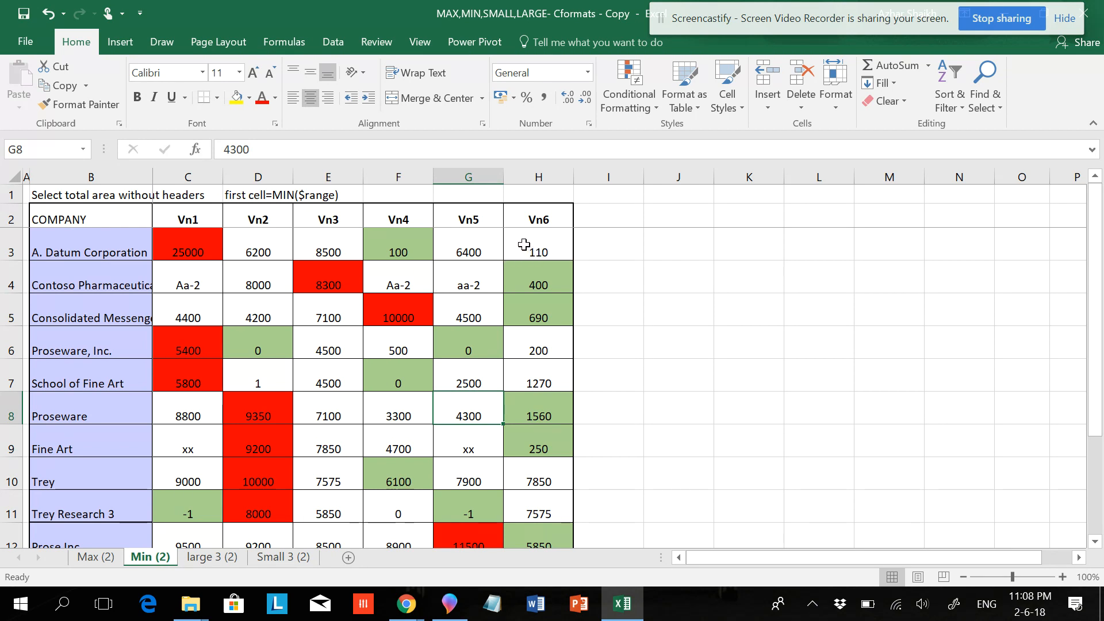
mouse_move(271, 518)
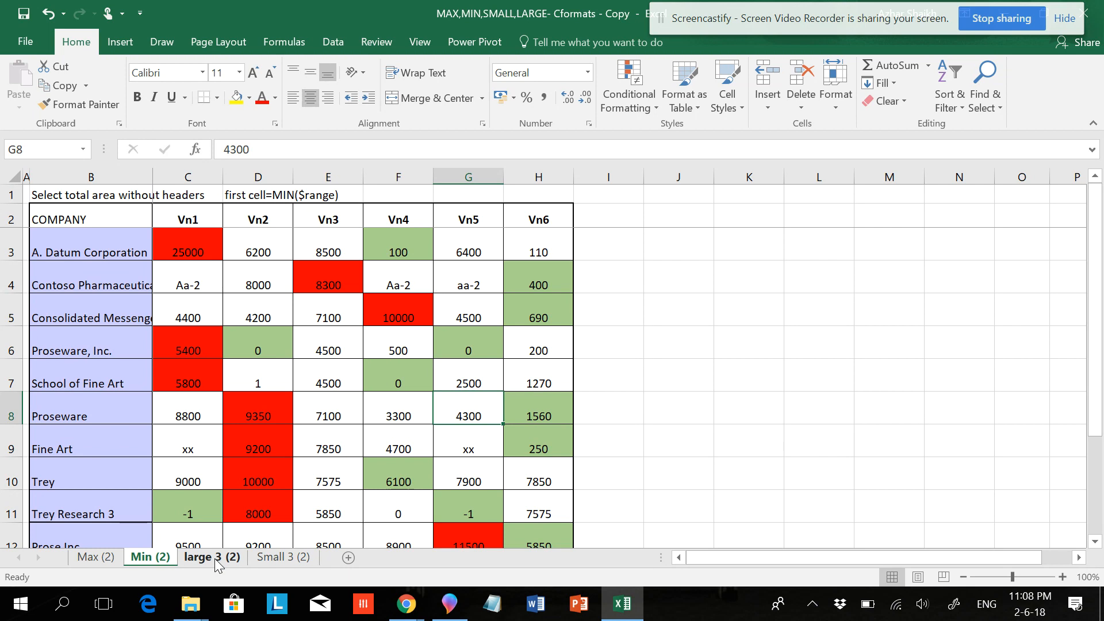
Go to the 'large 3 (2)' sheet and select A. Datum Corporation's values C3:E3
left_click(212, 556)
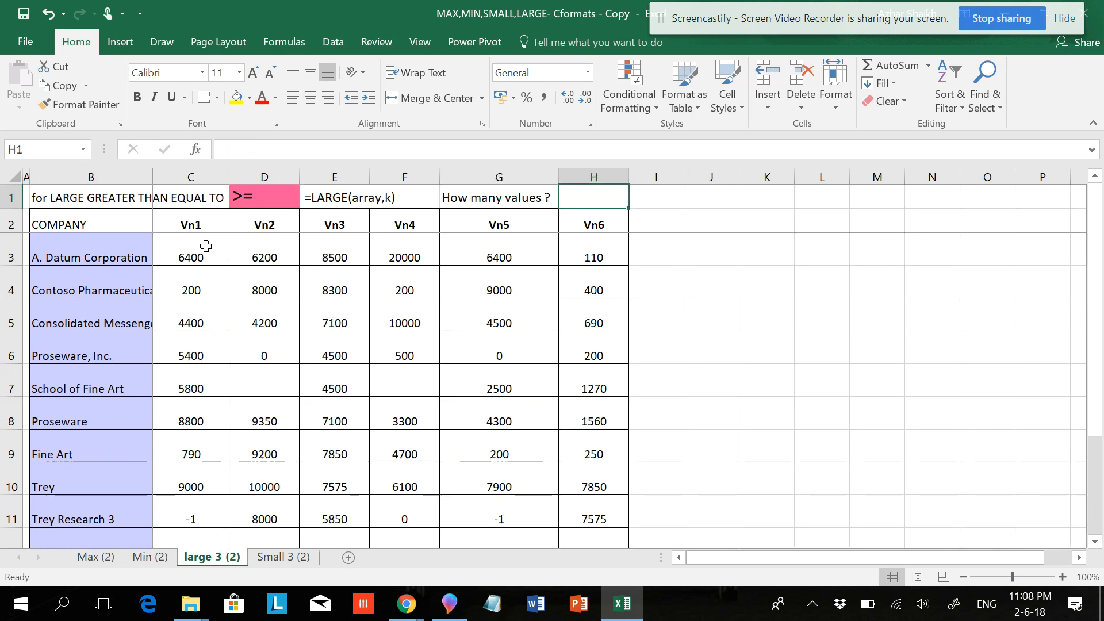
left_click_drag(190, 256, 333, 256)
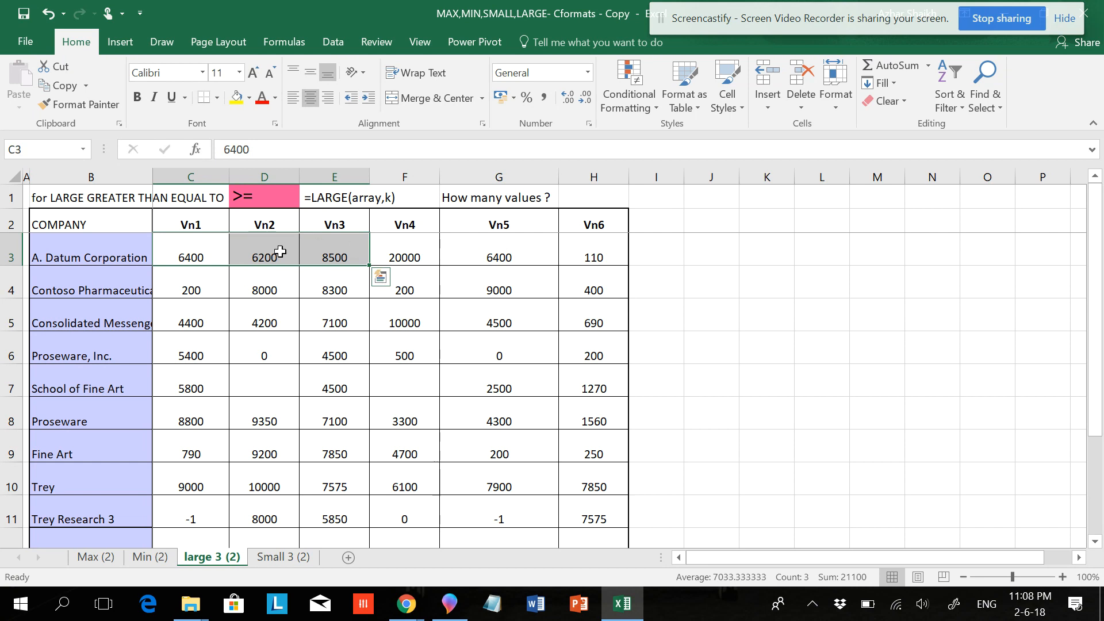
mouse_move(428, 251)
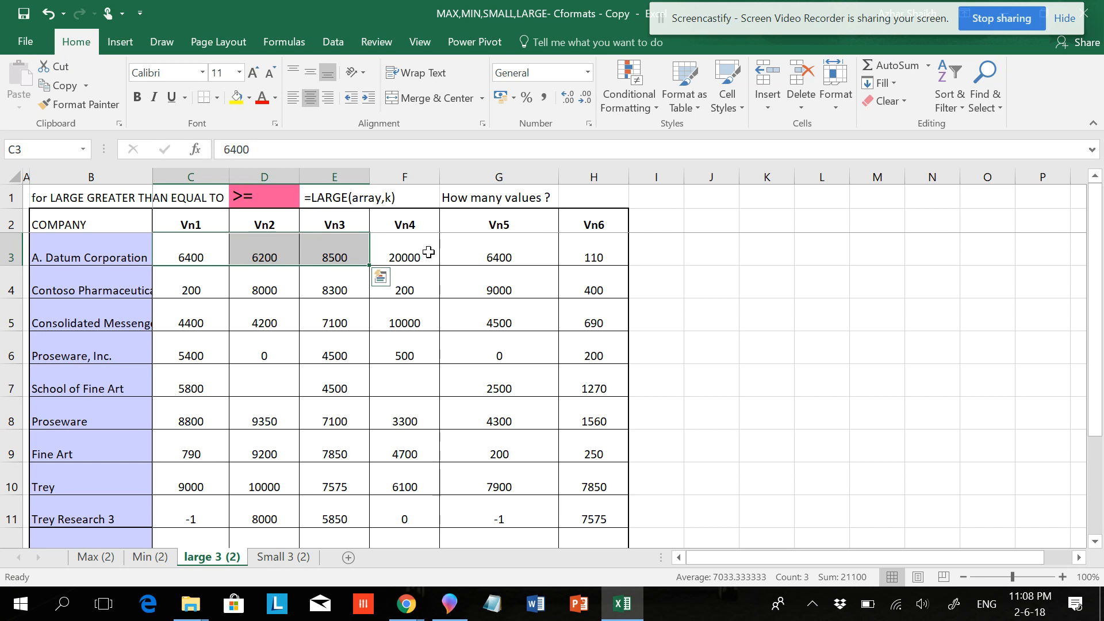